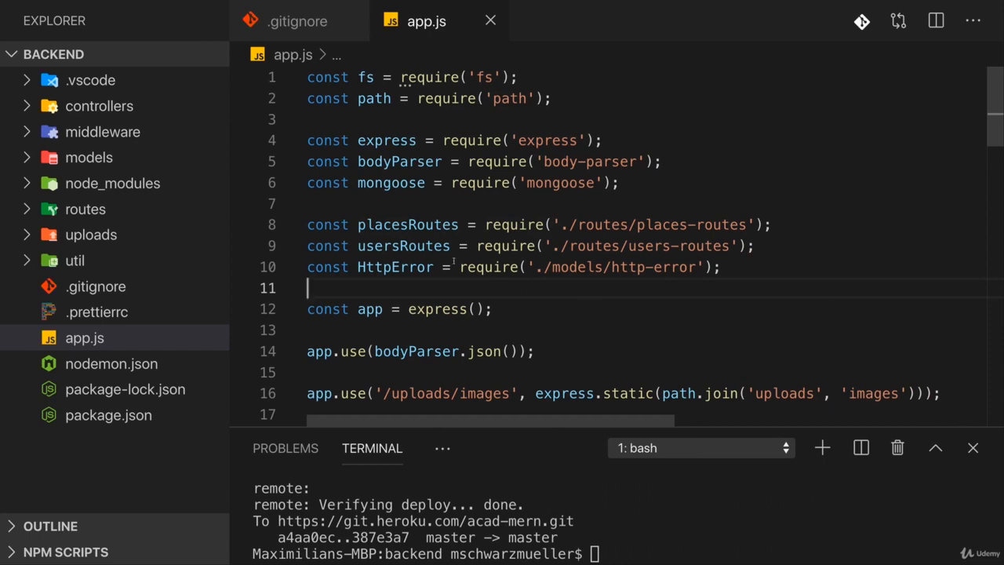
Scroll through the backend app.js before moving to the frontend project window.
{"action": "scroll", "scroll_direction": "down", "scroll_amount": 3}
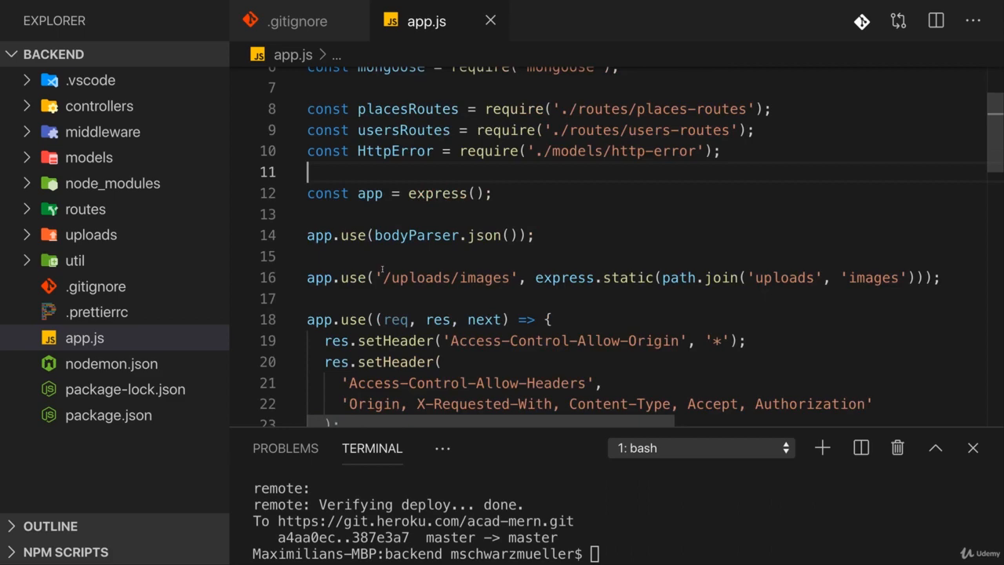
{"action": "scroll", "scroll_direction": "down", "scroll_amount": 3}
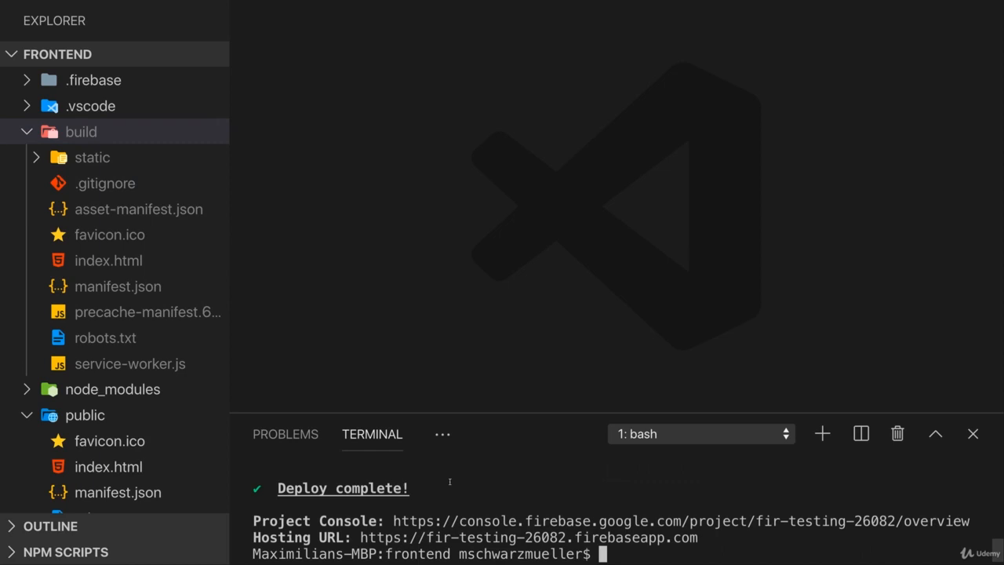
Run npm run build in the frontend terminal and follow the optimized build output.
{"action": "type", "text": "npm run bu"}
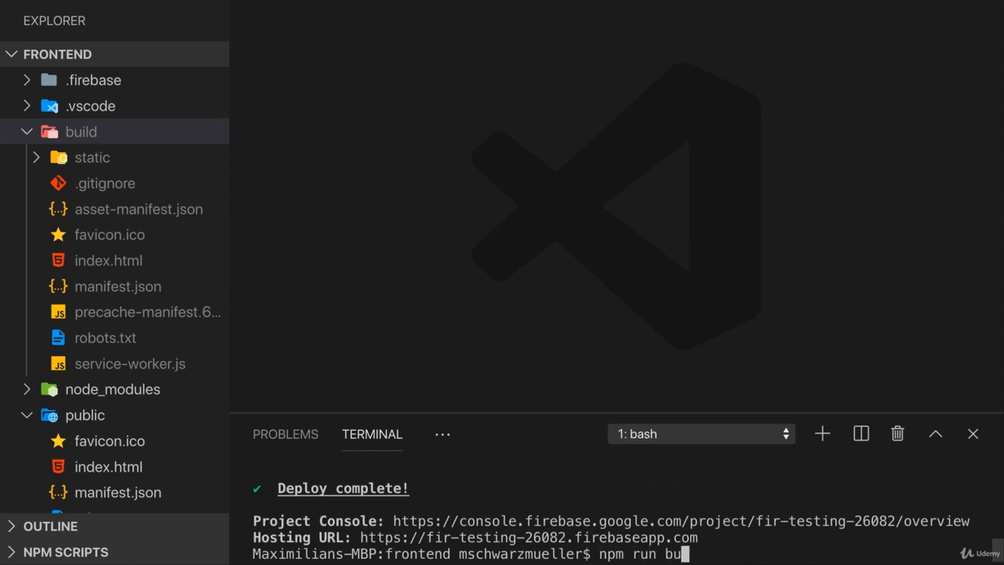
{"action": "key", "text": "Return"}
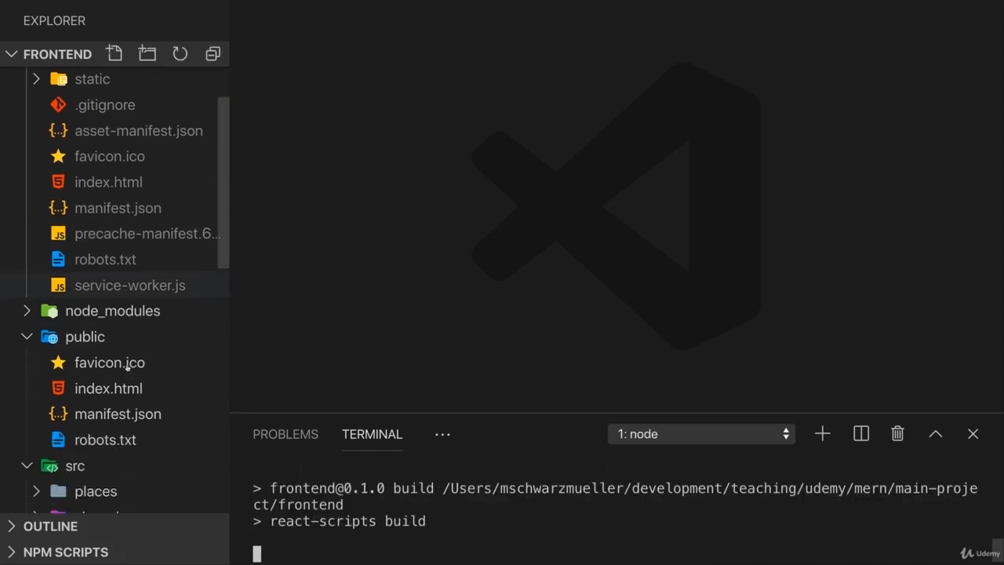
{"action": "scroll", "scroll_direction": "down", "scroll_amount": 3}
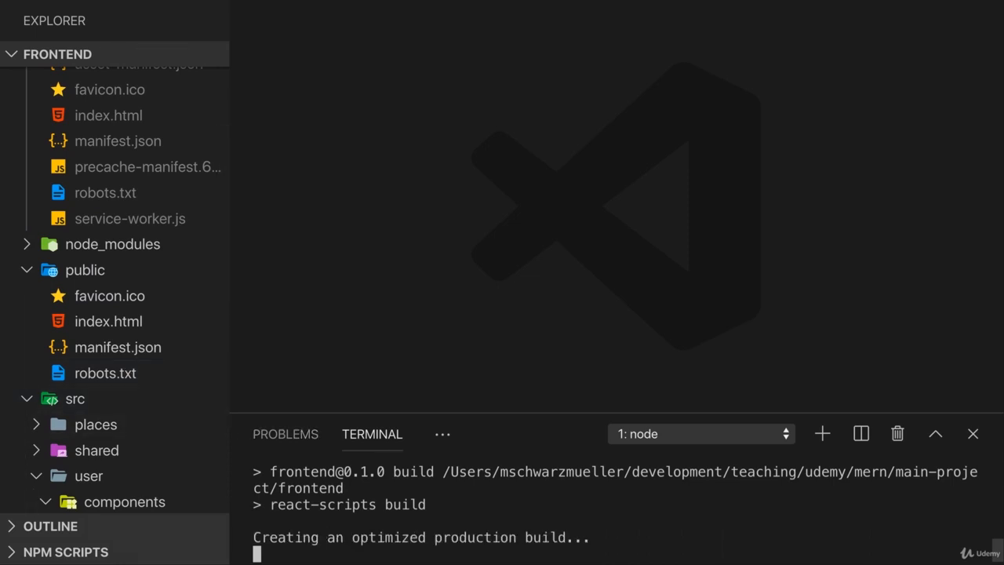
{"action": "scroll", "scroll_direction": "down", "scroll_amount": 3}
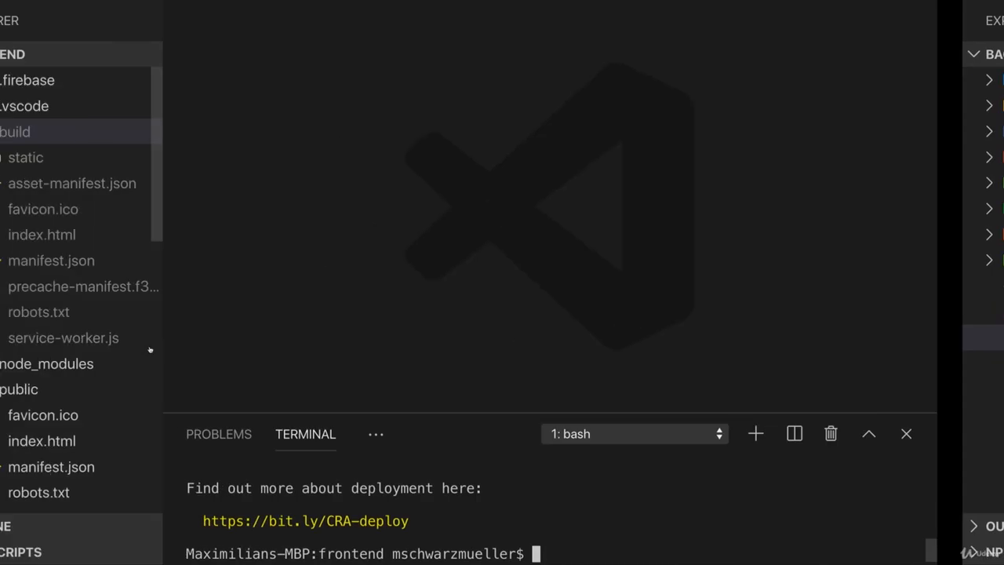
Open .env.production and review REACT_APP_BACKEND_URL and REACT_APP_ASSET_URL.
{"action": "left_click", "coordinate": [115, 268]}
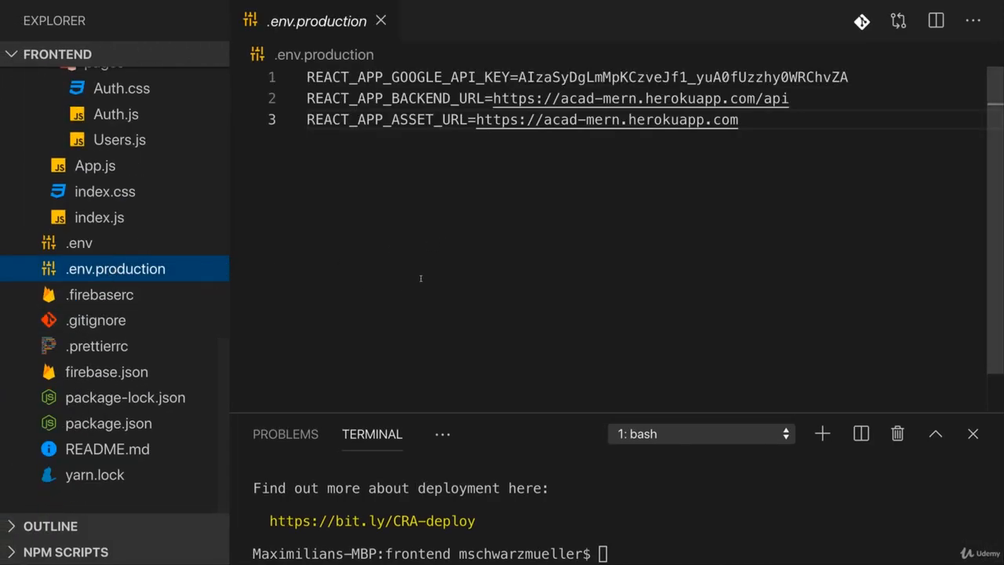
{"action": "mouse_move", "coordinate": [491, 210]}
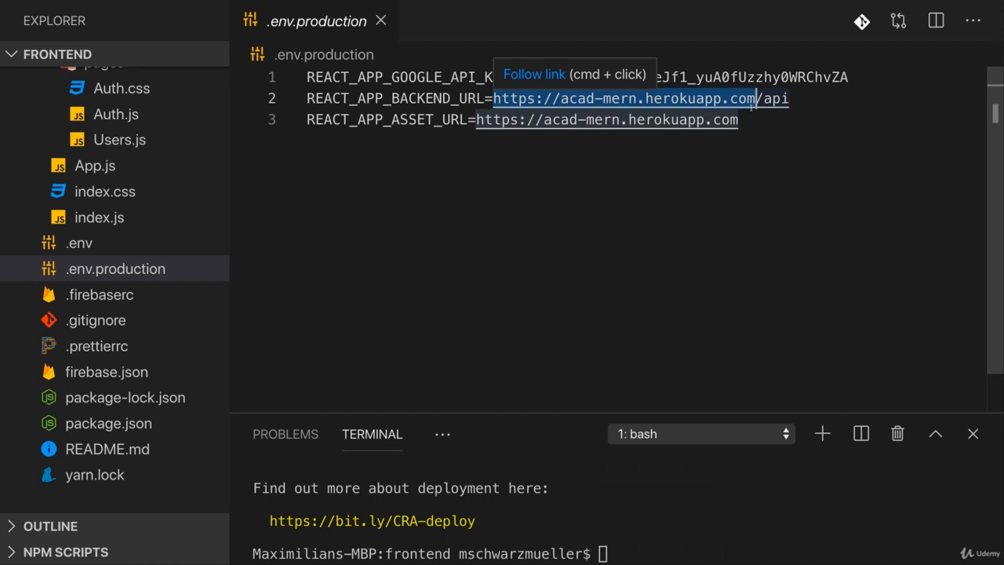
{"action": "mouse_move", "coordinate": [620, 150]}
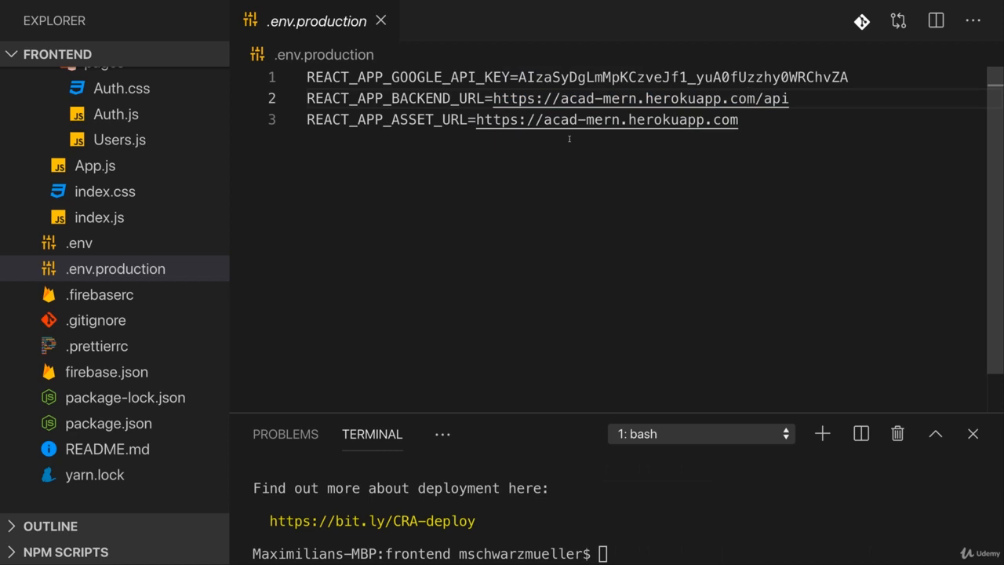
{"action": "double_click", "coordinate": [513, 98]}
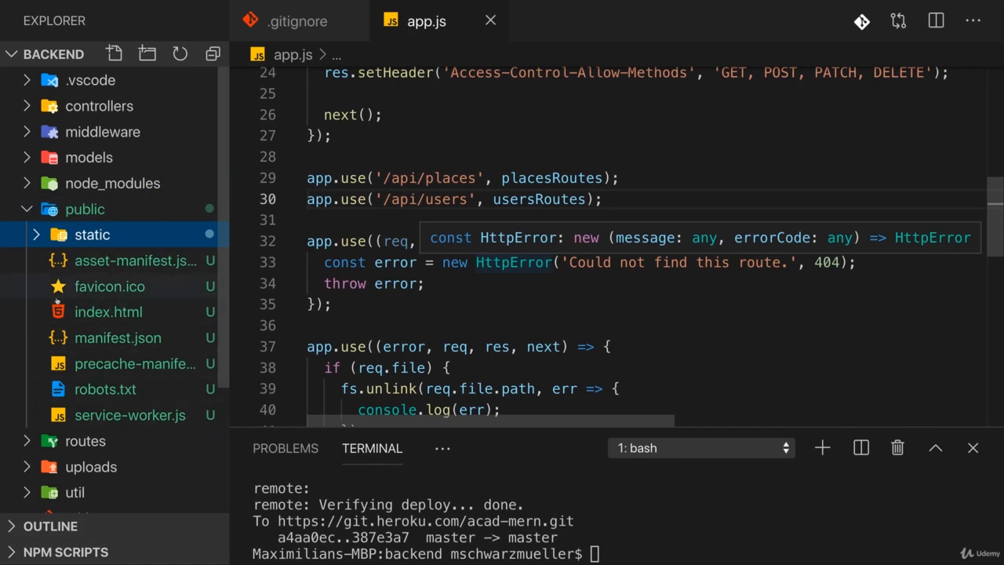
Open the backend app.js from the Explorer and scroll to its middleware section.
{"action": "scroll", "scroll_direction": "down", "scroll_amount": 3}
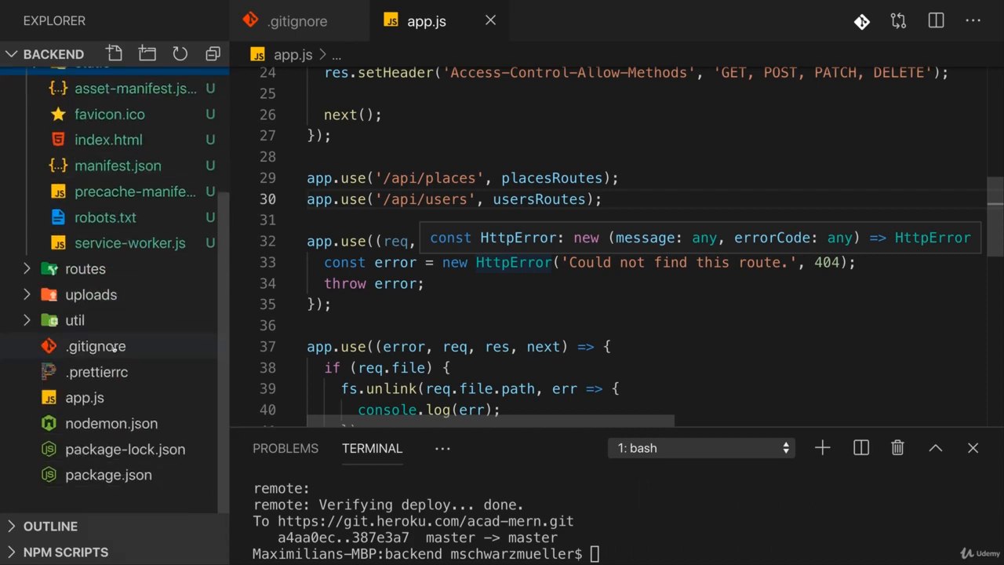
{"action": "left_click", "coordinate": [83, 397]}
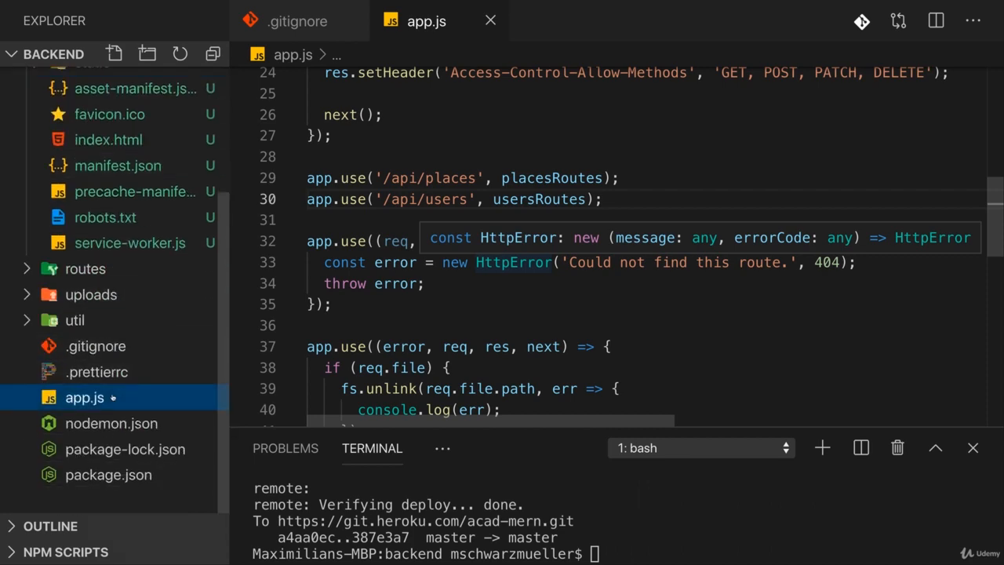
{"action": "scroll", "scroll_direction": "up", "scroll_amount": 3}
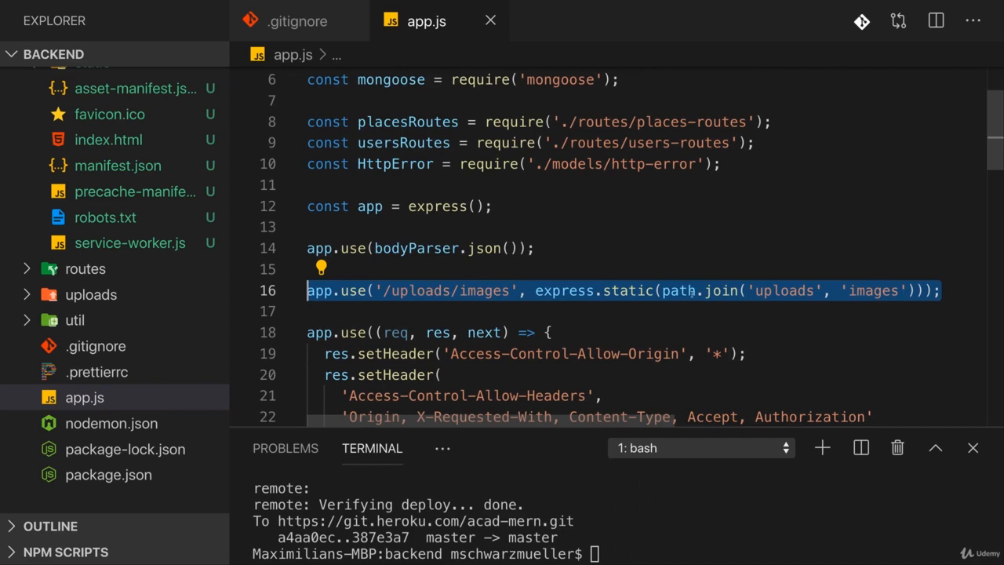
Insert a copy of the uploads/images static middleware and select the 404 handler to comment out.
{"action": "scroll", "scroll_direction": "down", "scroll_amount": 3}
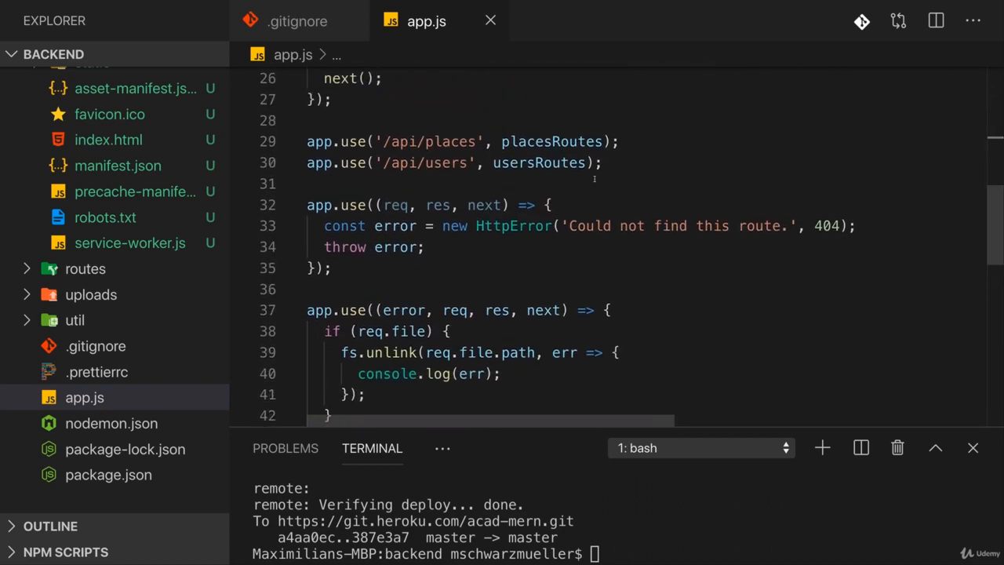
{"action": "key", "text": "Enter"}
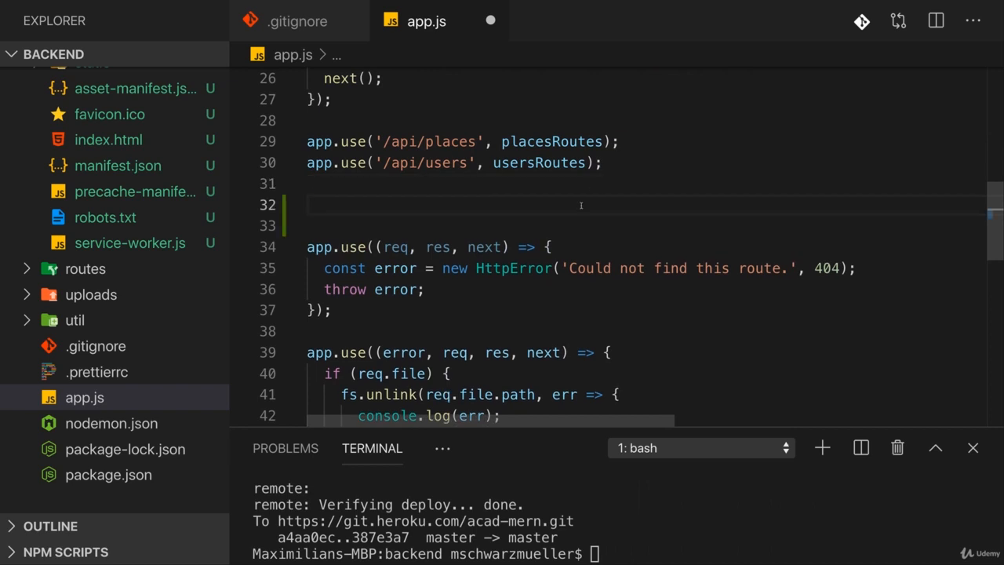
{"action": "type", "text": "app.use('/uploads/images', express.static(path.join('uploads', 'images')));"}
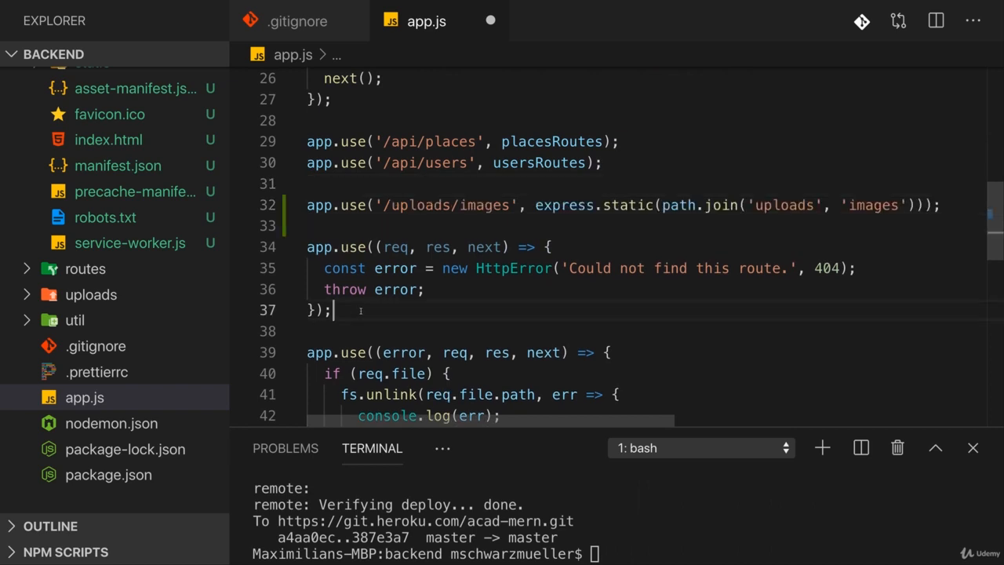
{"action": "left_click_drag", "start_coordinate": [331, 310], "coordinate": [307, 246]}
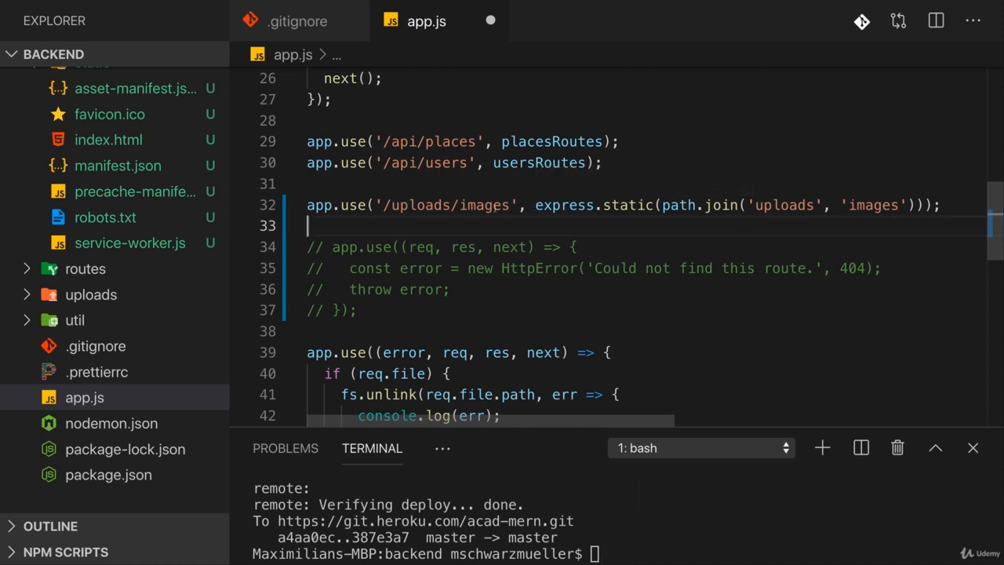
Turn the copied line into app.use(express.static(path.join('public'))) by removing the path and renaming the folder.
{"action": "double_click", "coordinate": [447, 205]}
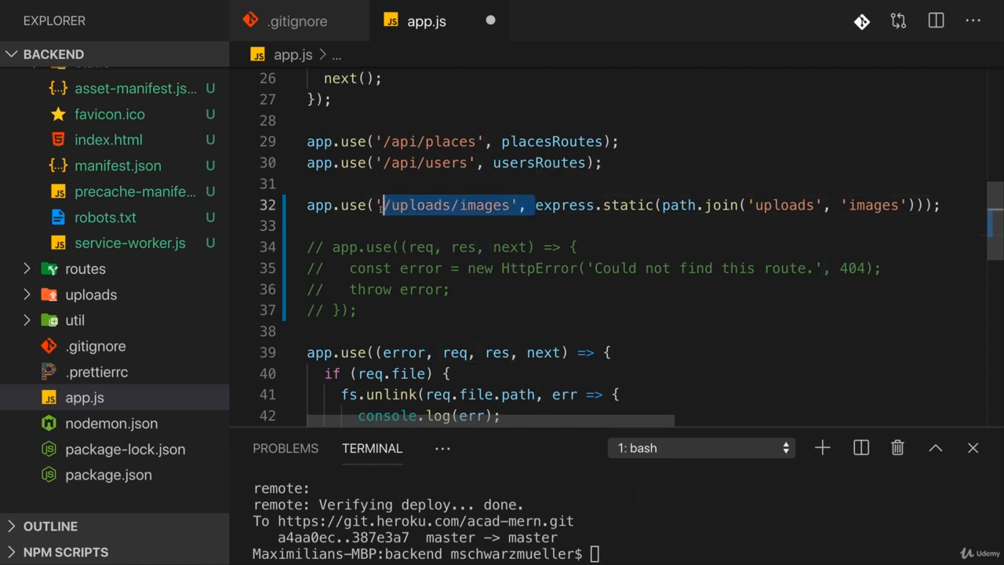
{"action": "key", "text": "Backspace"}
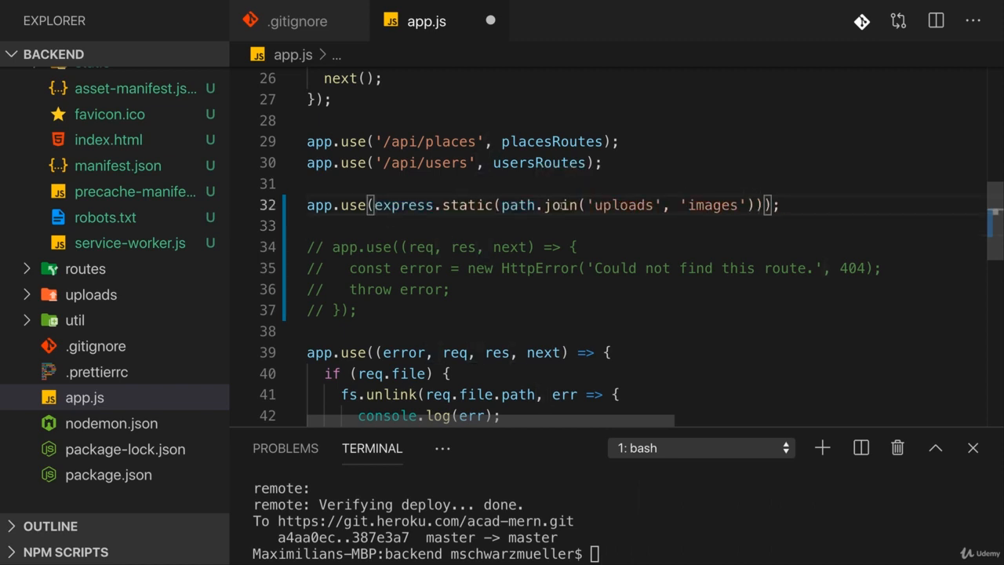
{"action": "double_click", "coordinate": [621, 205]}
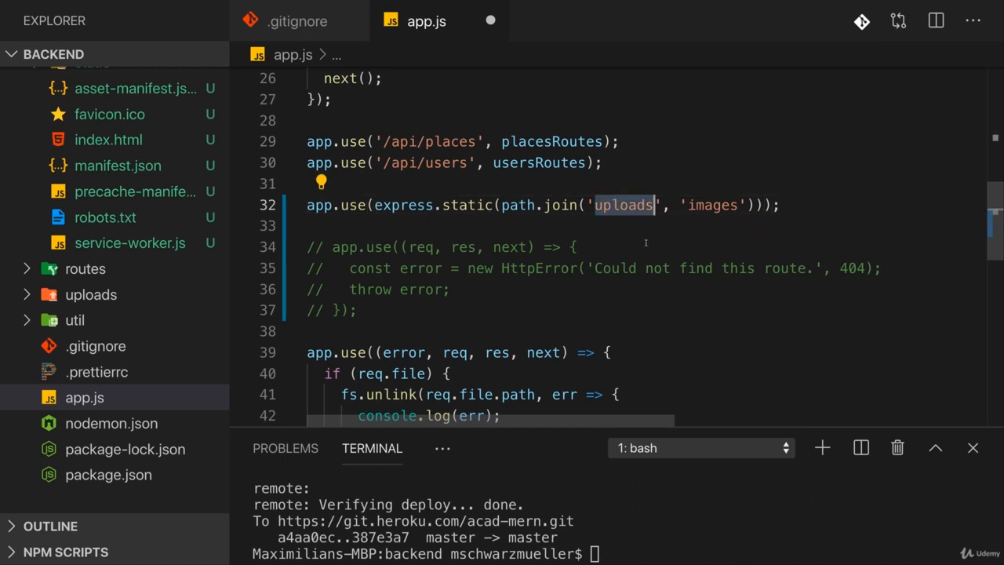
{"action": "type", "text": "public"}
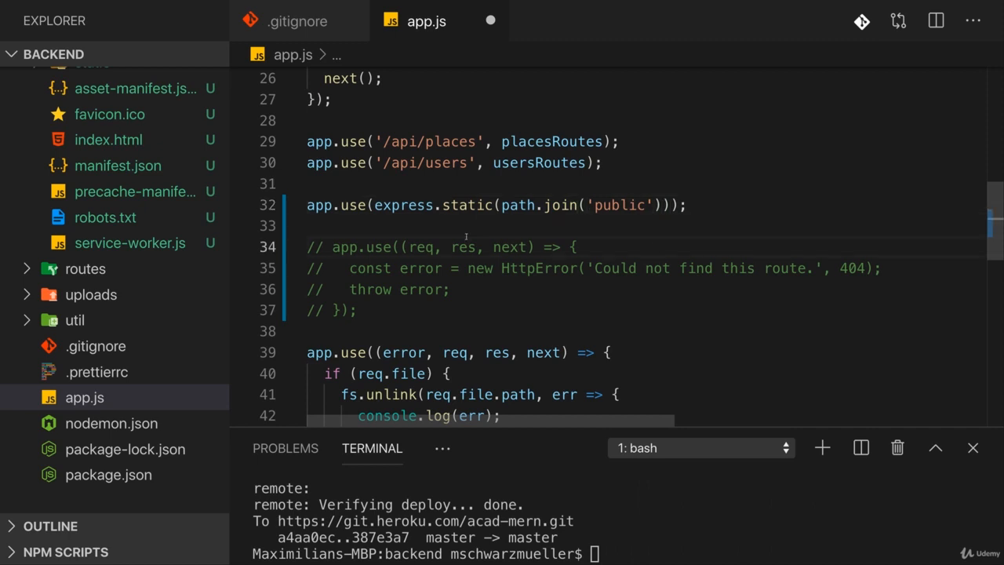
{"action": "mouse_move", "coordinate": [403, 205]}
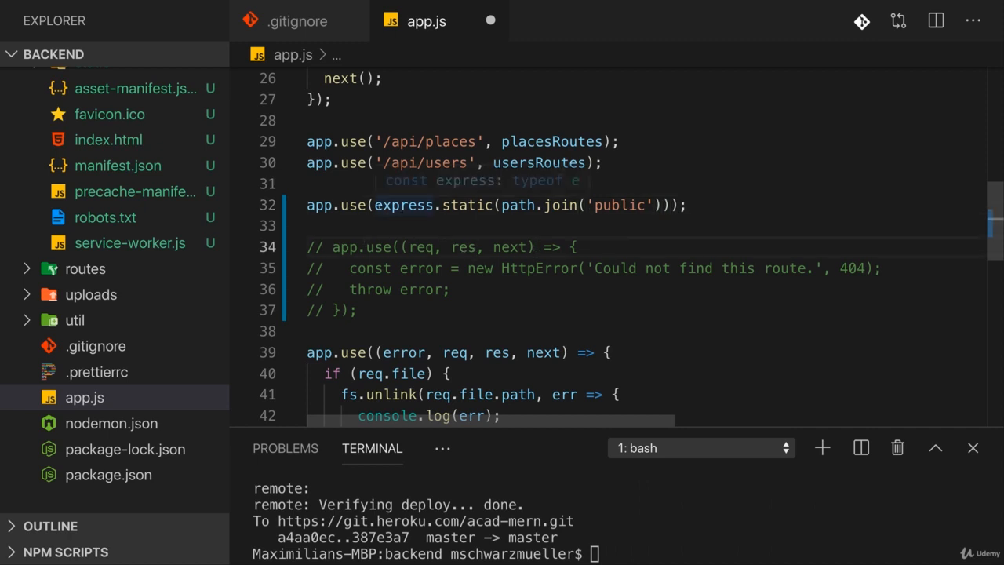
{"action": "mouse_move", "coordinate": [377, 192]}
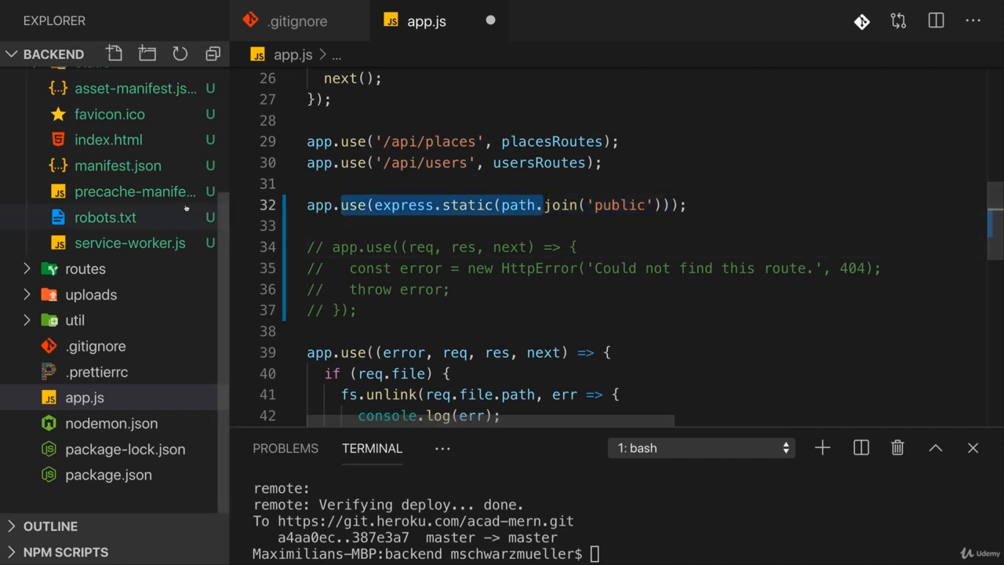
Scroll up through app.js after cutting the express.static('public') line.
{"action": "scroll", "scroll_direction": "up", "scroll_amount": 3}
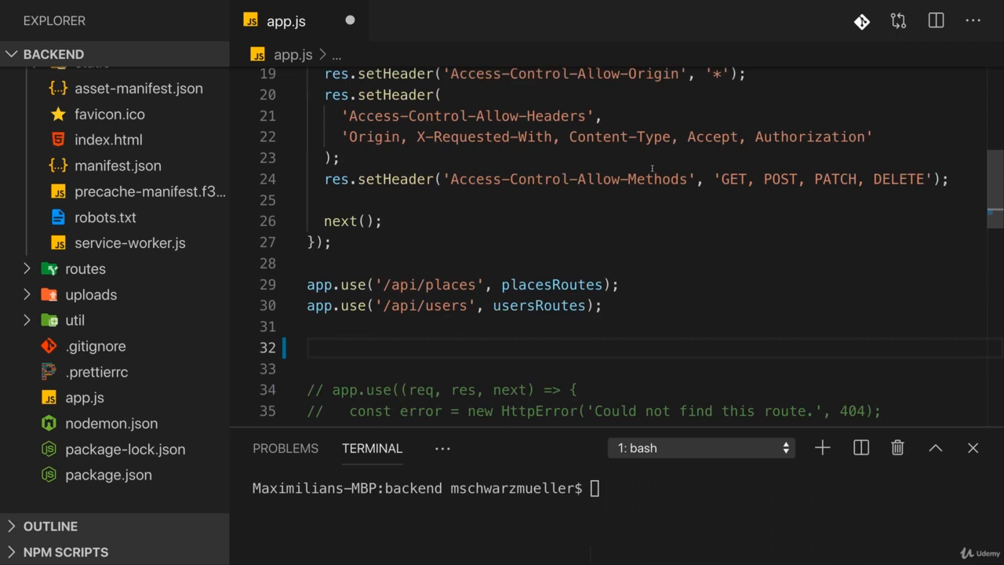
Add app.use(express.static(path.join('public'))); on line 17 below the uploads middleware.
{"action": "scroll", "scroll_direction": "up", "scroll_amount": 3}
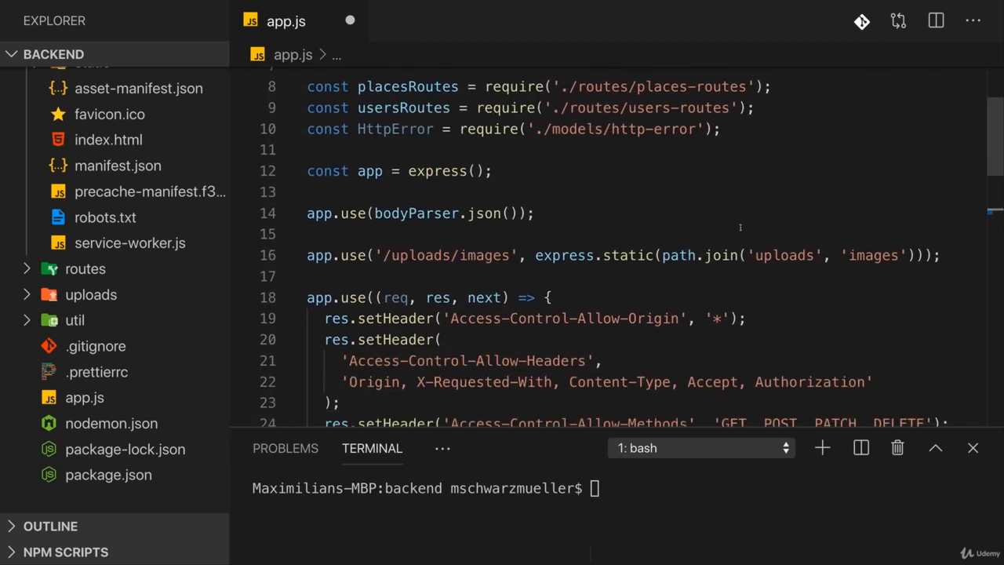
{"action": "type", "text": "app.use(express.static(path.join('public')));"}
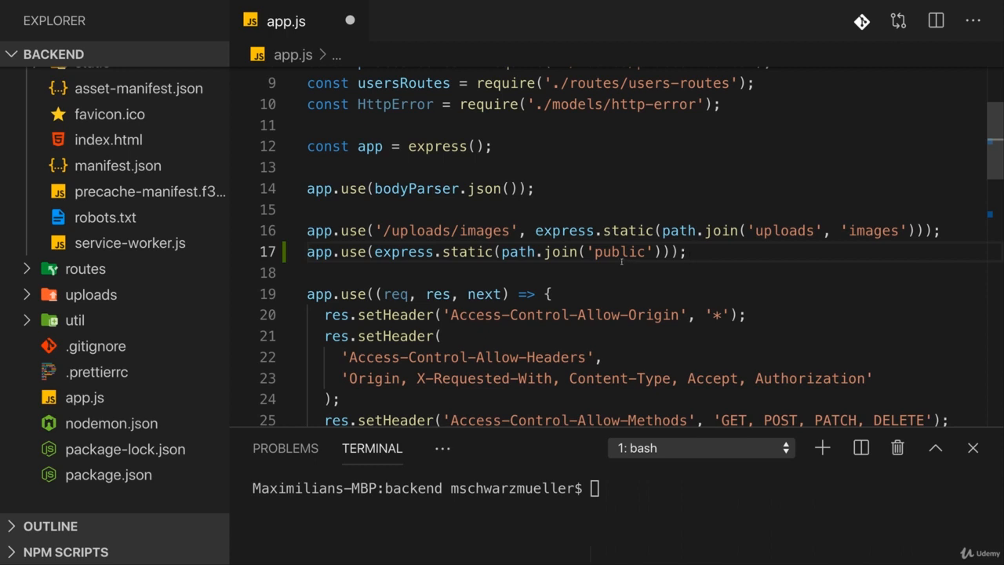
{"action": "mouse_move", "coordinate": [595, 264]}
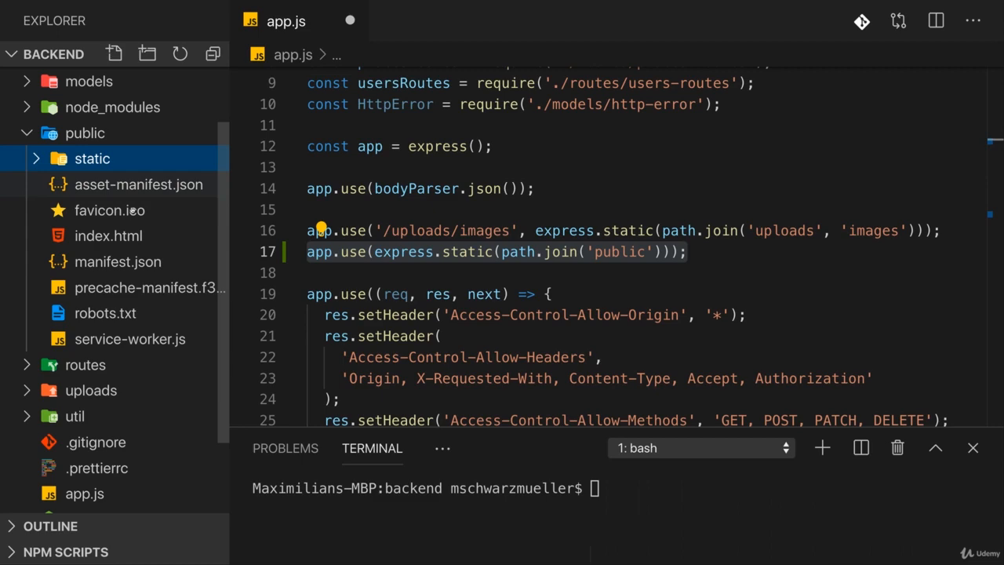
Start a catch-all app.use((req, res) => ...) middleware below the API routes.
{"action": "left_click", "coordinate": [689, 251]}
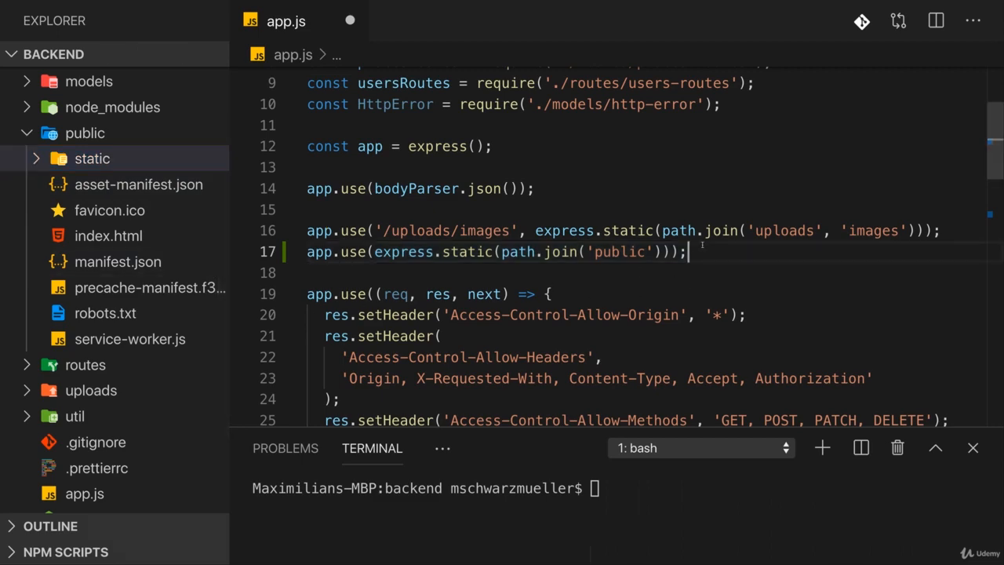
{"action": "scroll", "scroll_direction": "down", "scroll_amount": 3}
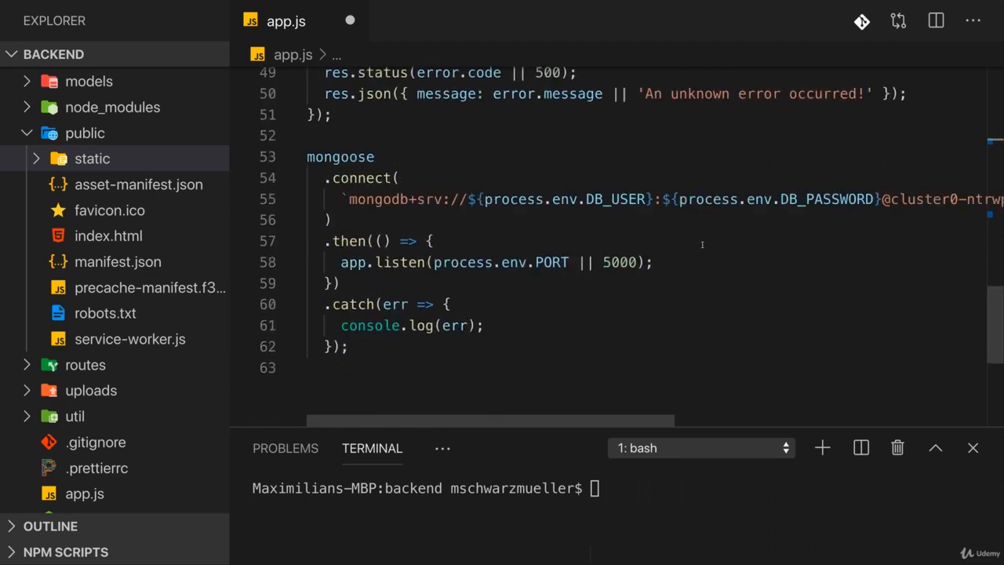
{"action": "scroll", "scroll_direction": "up", "scroll_amount": 3}
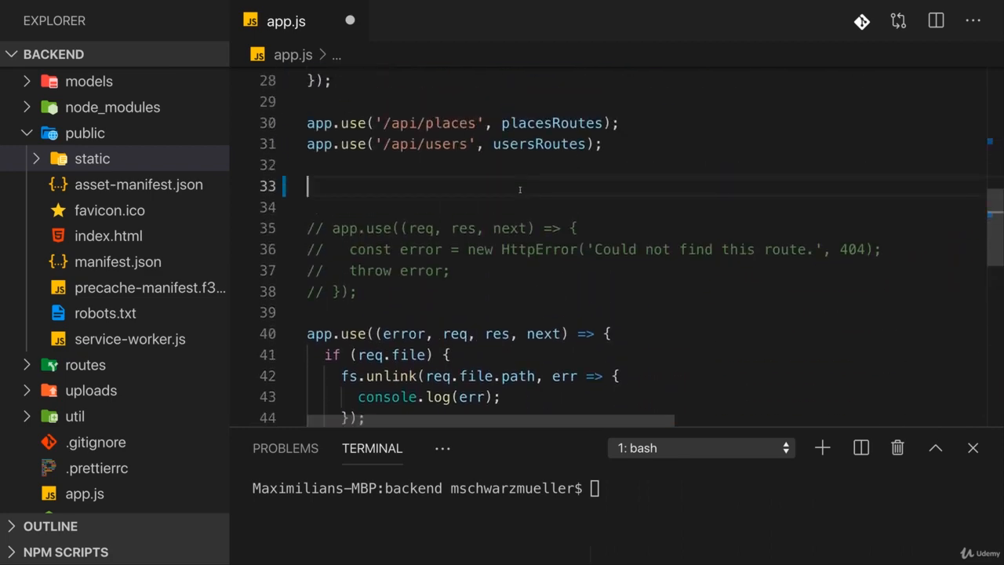
{"action": "type", "text": "app.use()"}
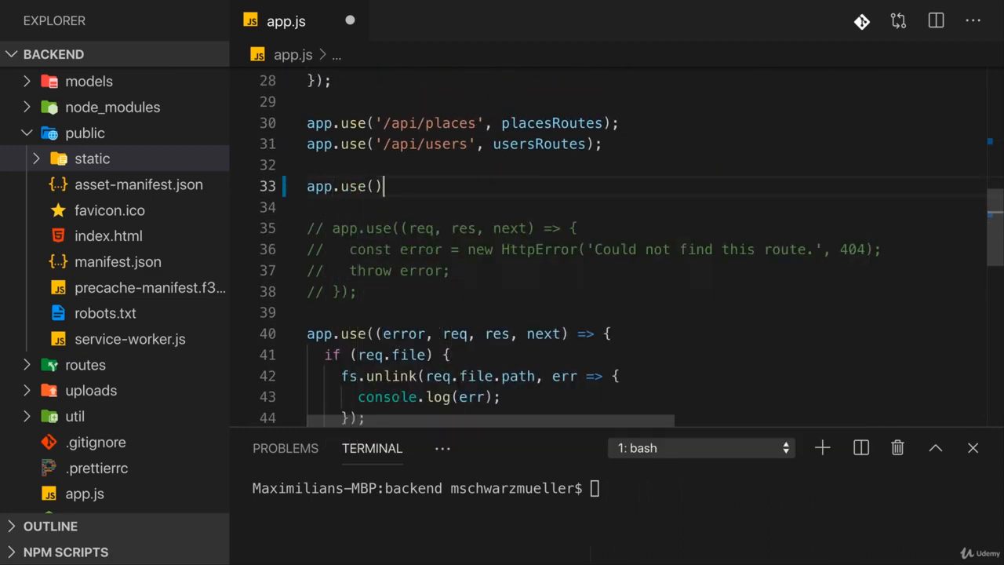
{"action": "type", "text": ";"}
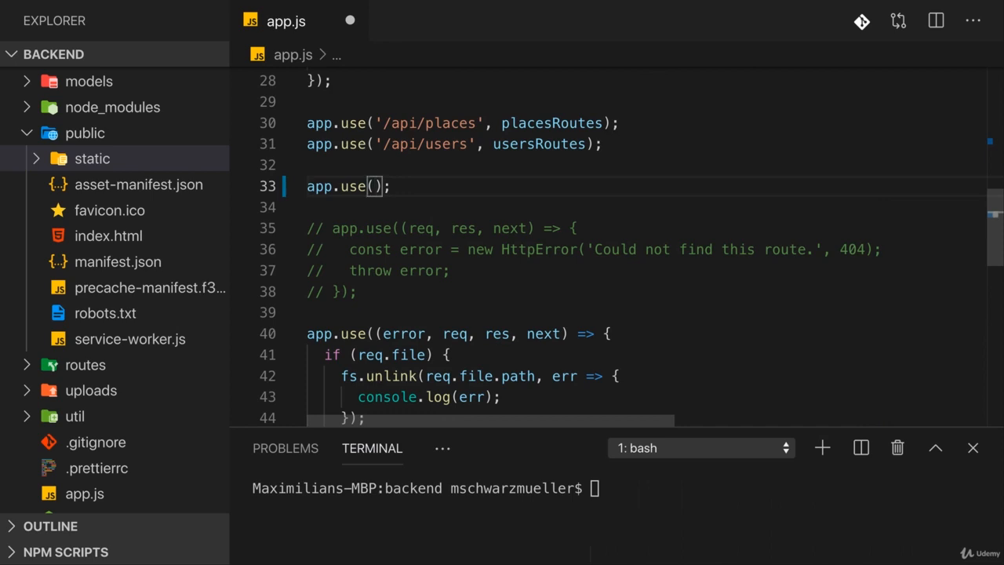
{"action": "type", "text": "req, res, next"}
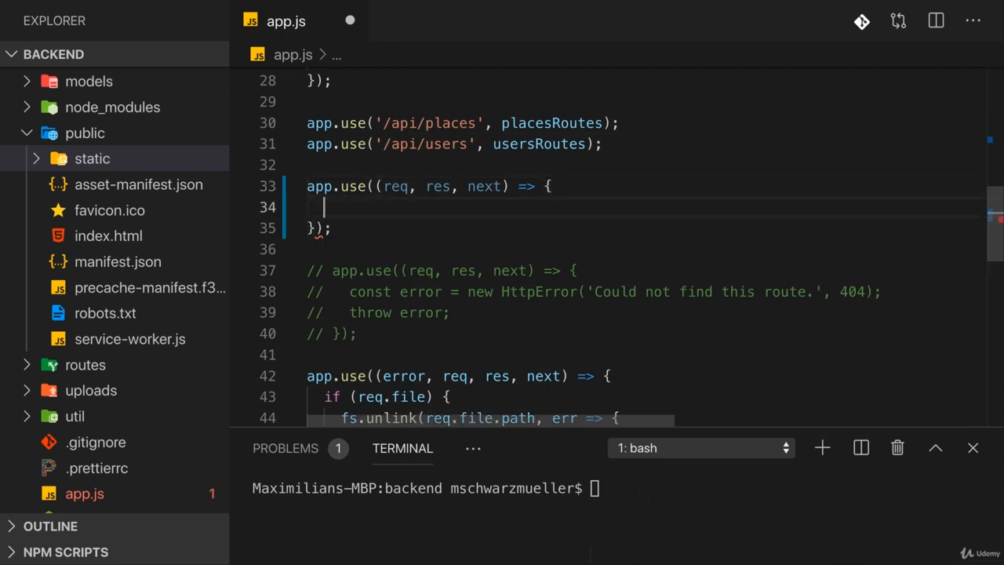
Put res.sendFile(); inside the catch-all middleware's body.
{"action": "left_click", "coordinate": [324, 207]}
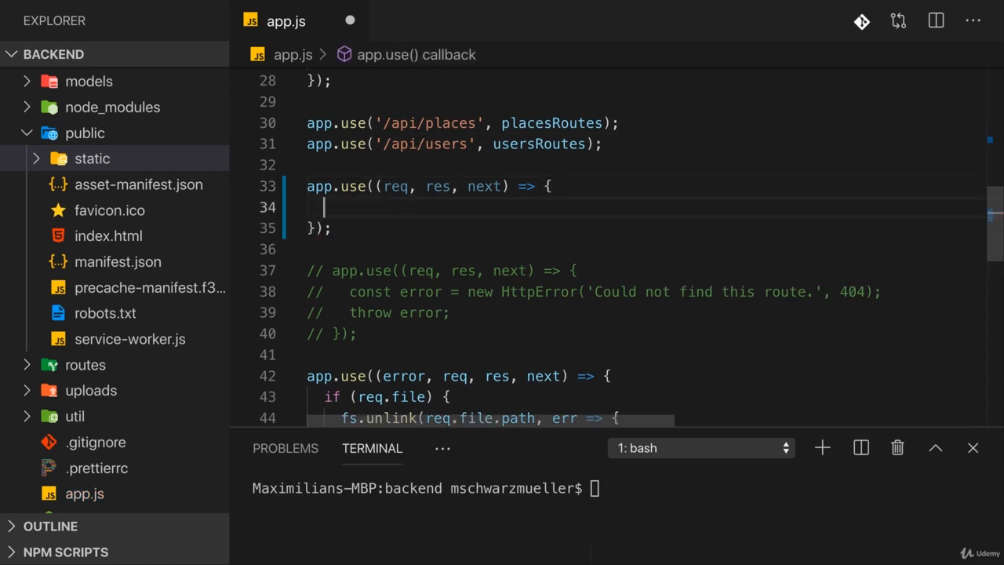
{"action": "type", "text": "res"}
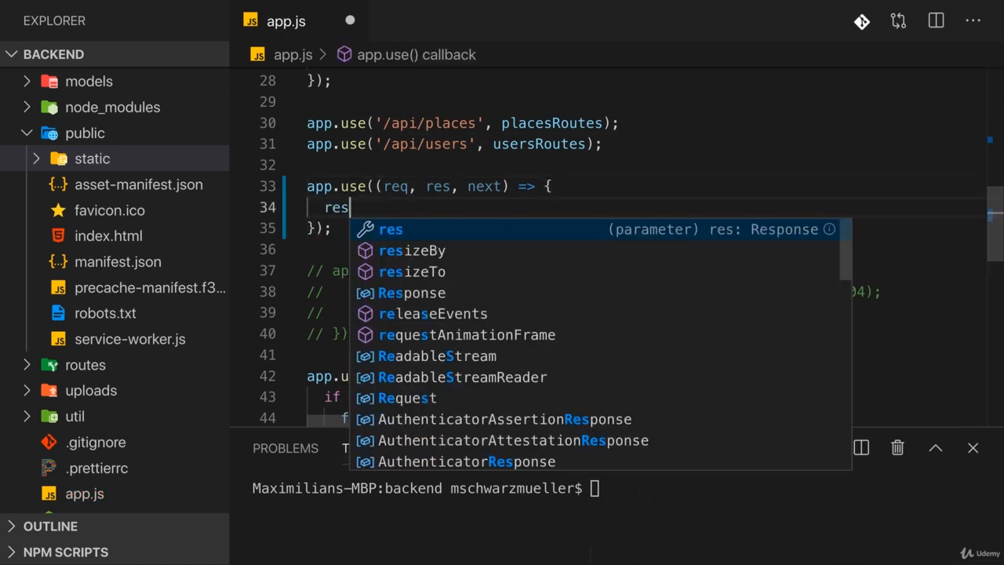
{"action": "type", "text": ".sendFile"}
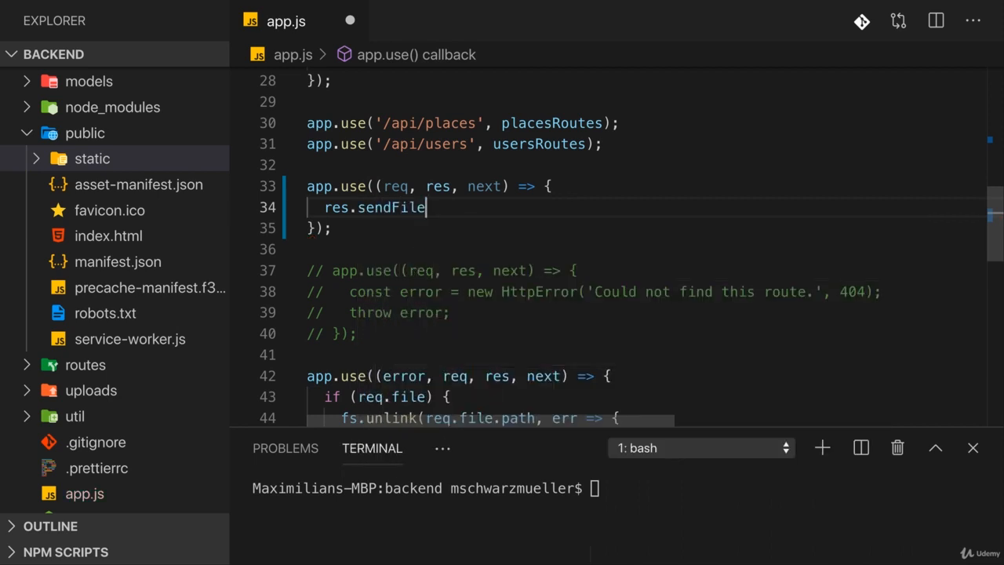
{"action": "type", "text": "();"}
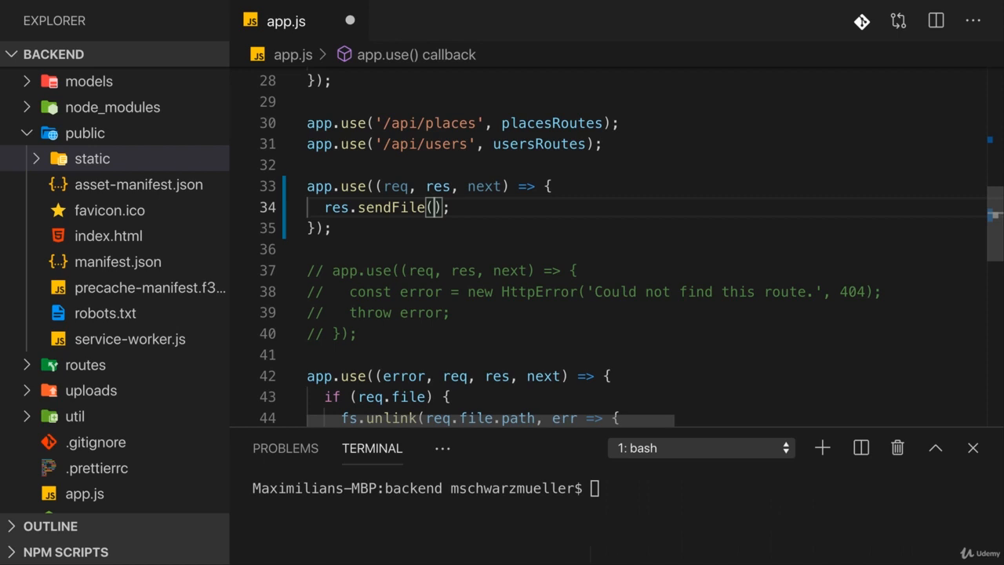
Fill sendFile with path.resolve(__dirname, 'public', 'index.html') and save app.js.
{"action": "type", "text": "path.resolve("}
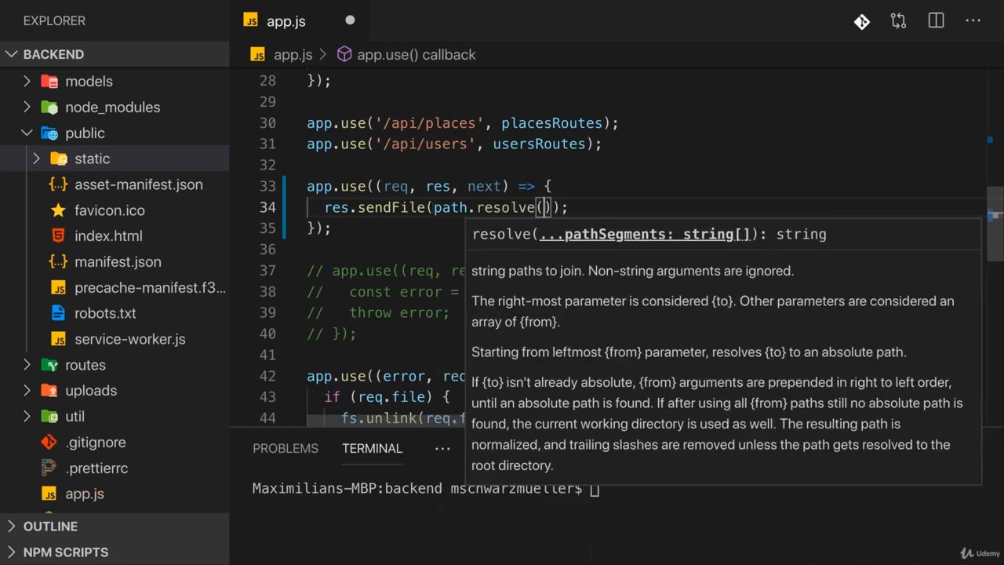
{"action": "type", "text": "__dirname,"}
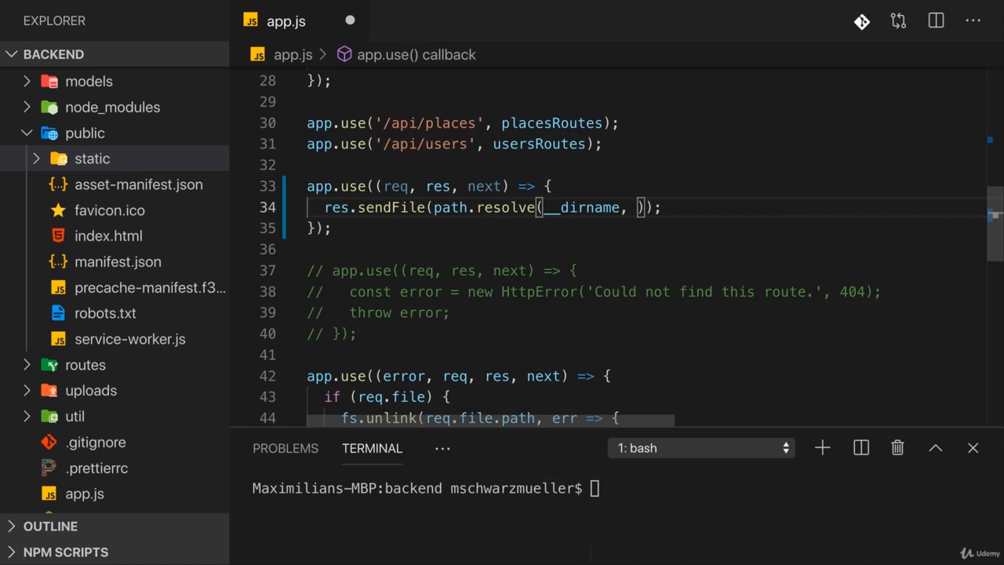
{"action": "scroll", "scroll_direction": "down", "scroll_amount": 3}
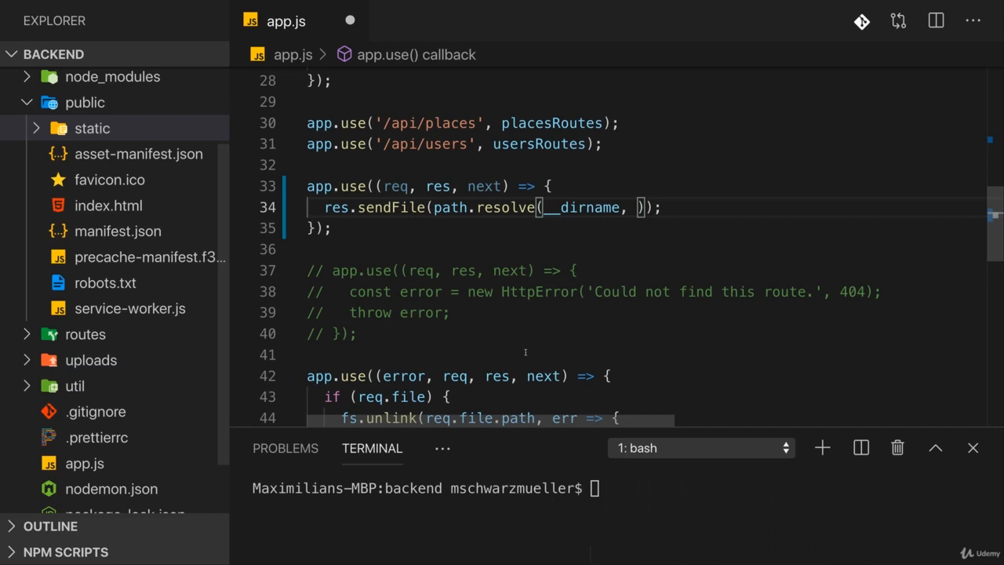
{"action": "type", "text": "'pub'"}
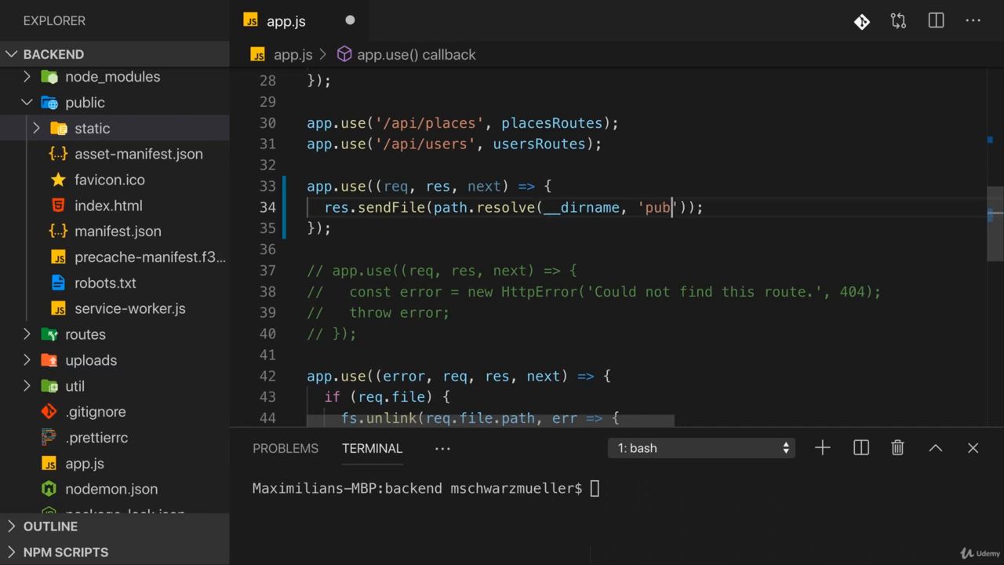
{"action": "type", "text": "lic',"}
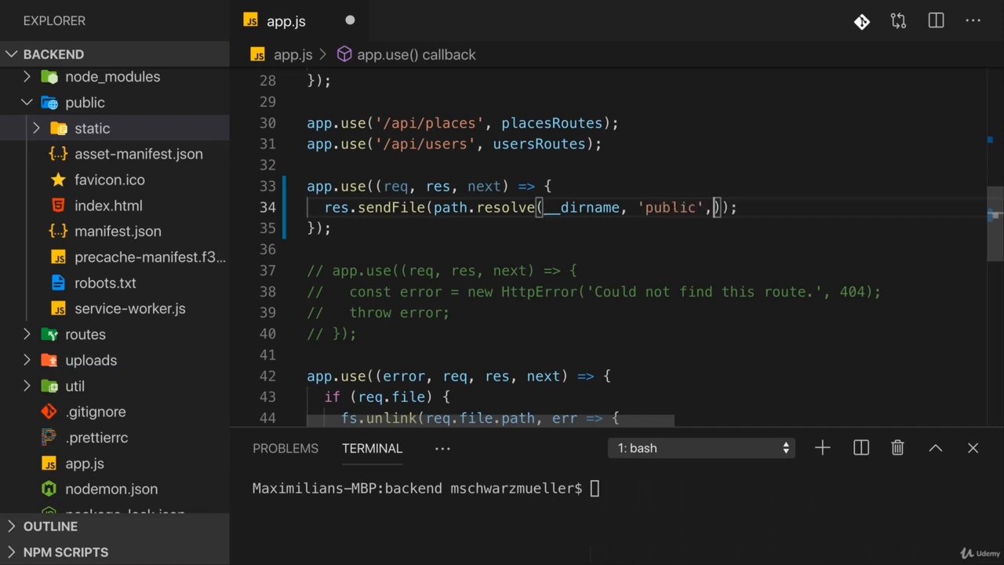
{"action": "type", "text": "'index.'"}
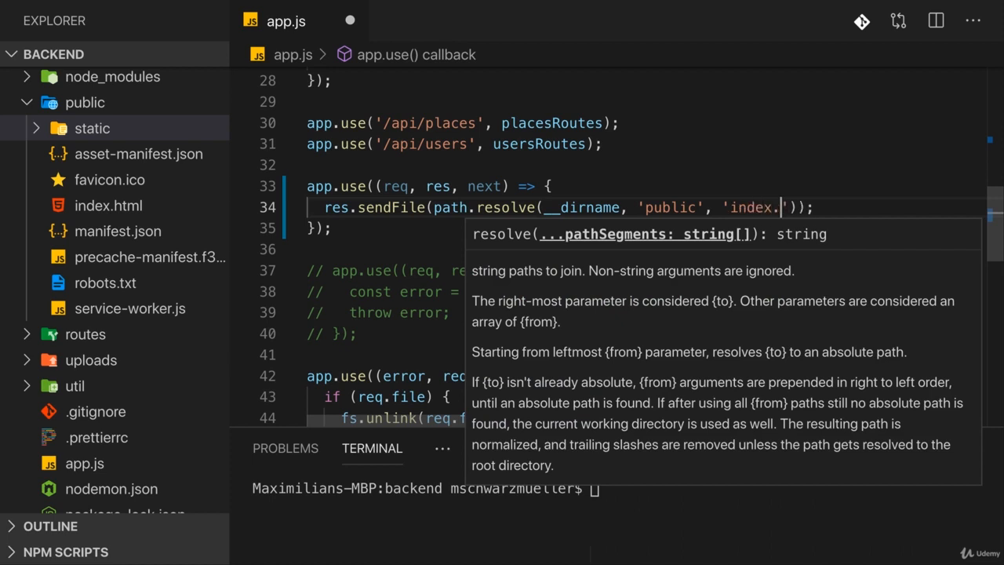
{"action": "type", "text": "html"}
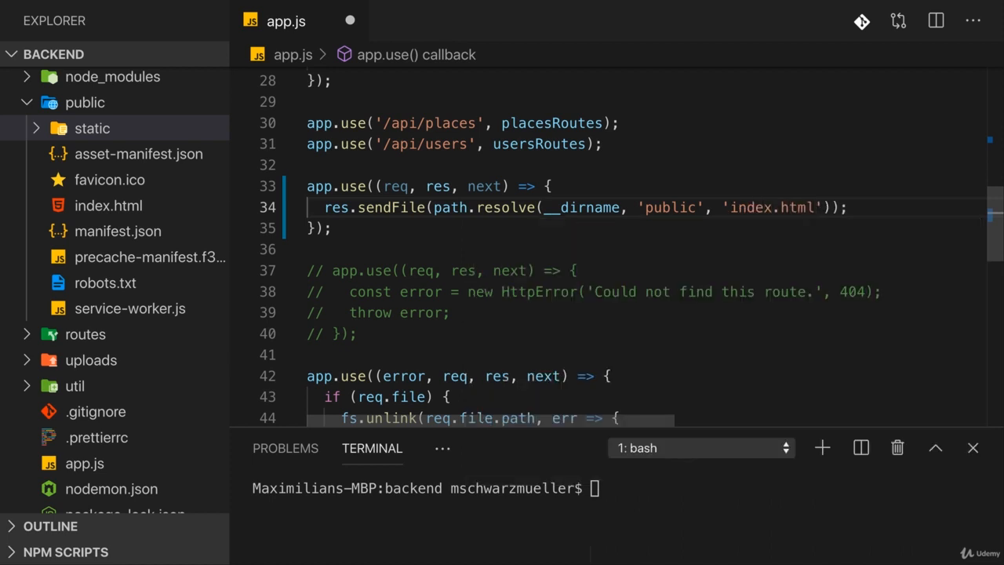
{"action": "key", "text": "ctrl+s"}
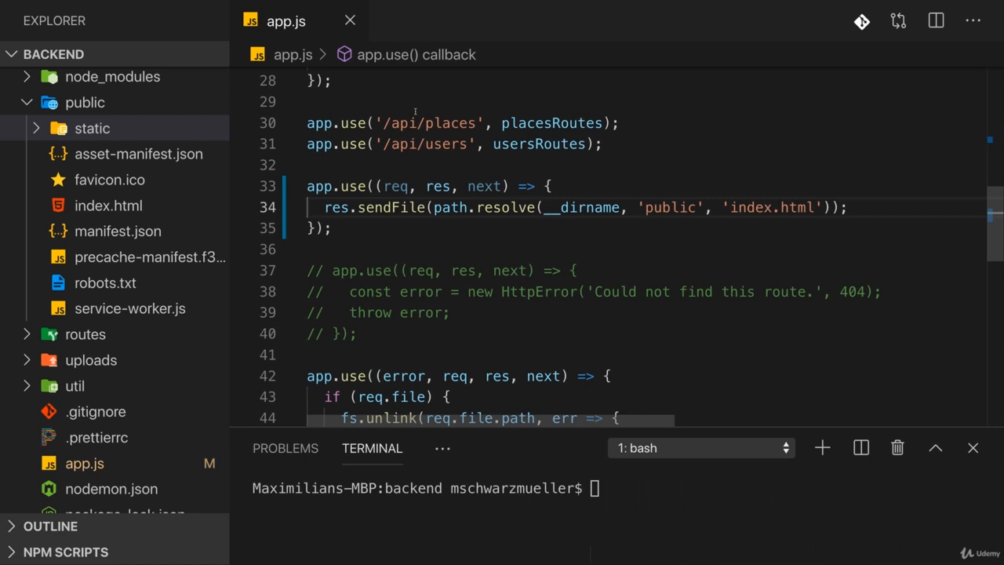
Highlight the two API route registrations and scroll to check the static middleware.
{"action": "left_click_drag", "start_coordinate": [307, 122], "coordinate": [602, 143]}
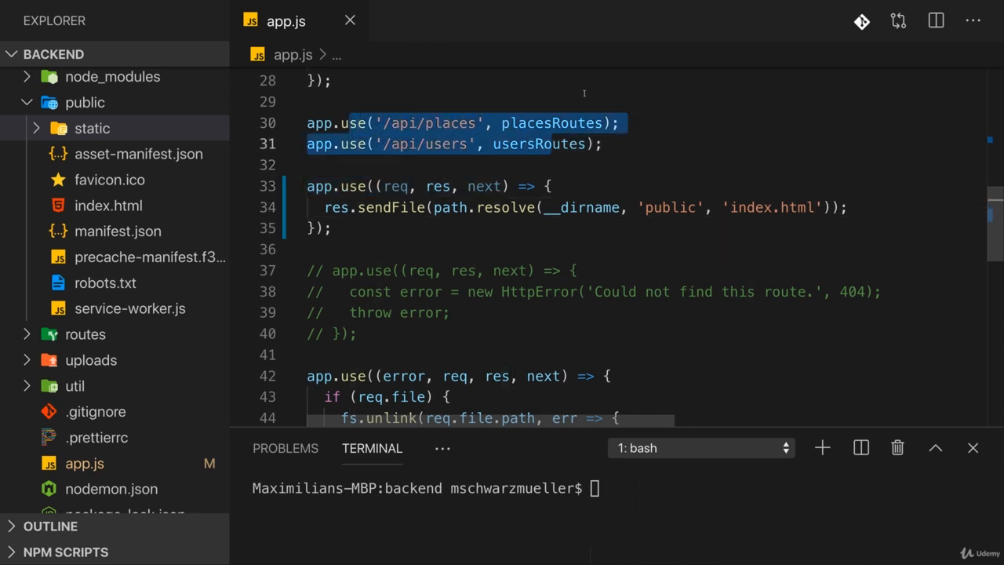
{"action": "scroll", "scroll_direction": "up", "scroll_amount": 3}
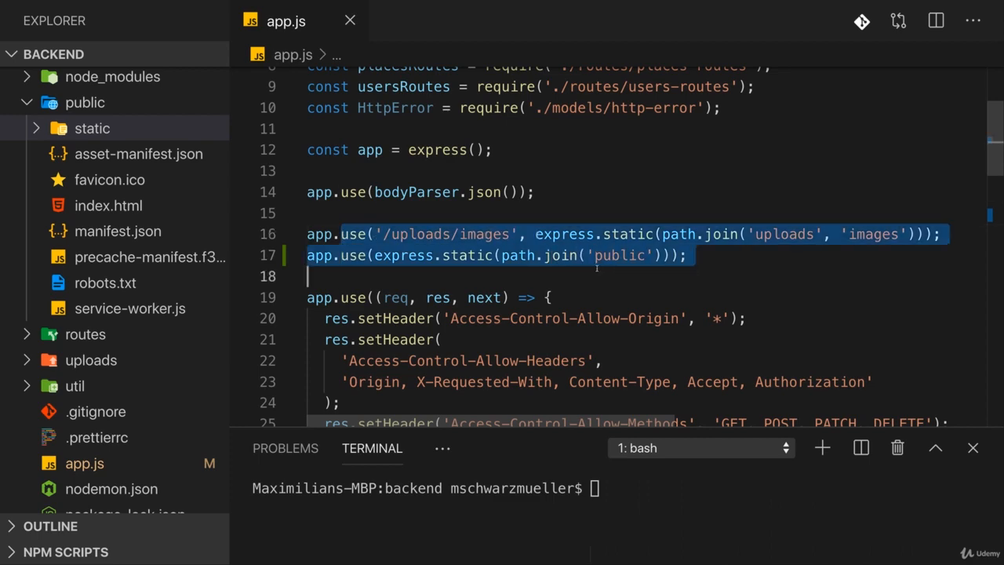
{"action": "scroll", "scroll_direction": "up", "scroll_amount": 3}
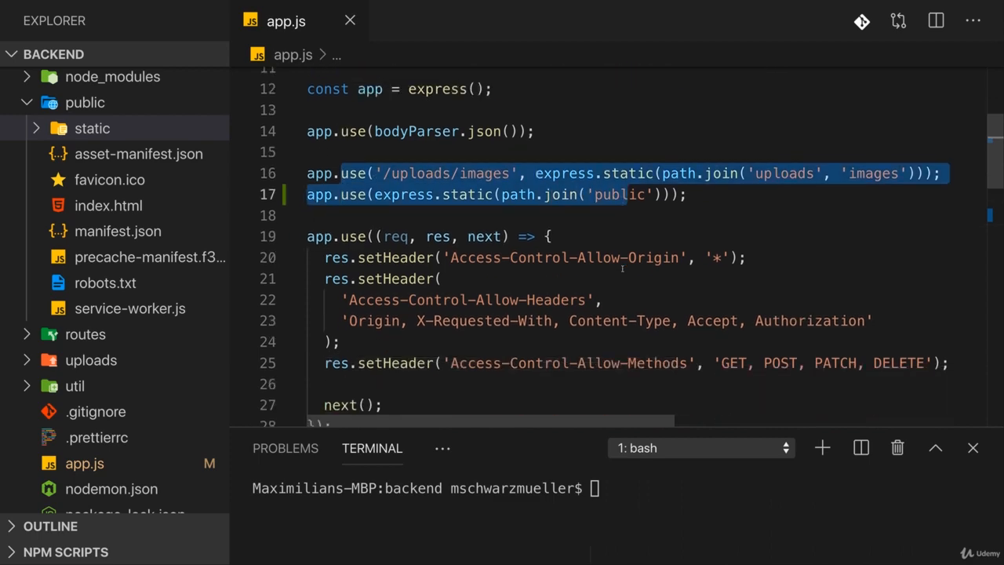
{"action": "scroll", "scroll_direction": "down", "scroll_amount": 3}
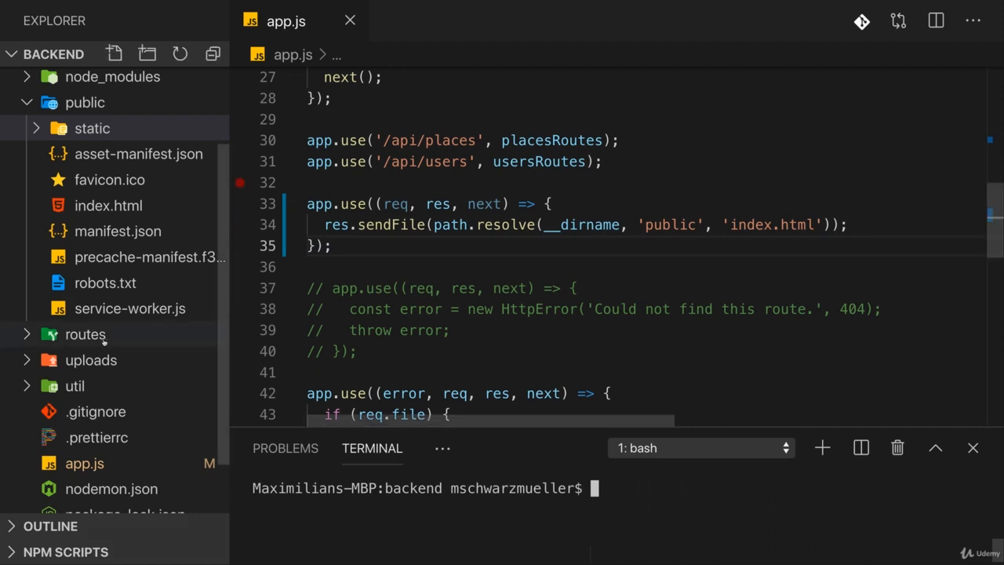
{"action": "scroll", "scroll_direction": "down", "scroll_amount": 3}
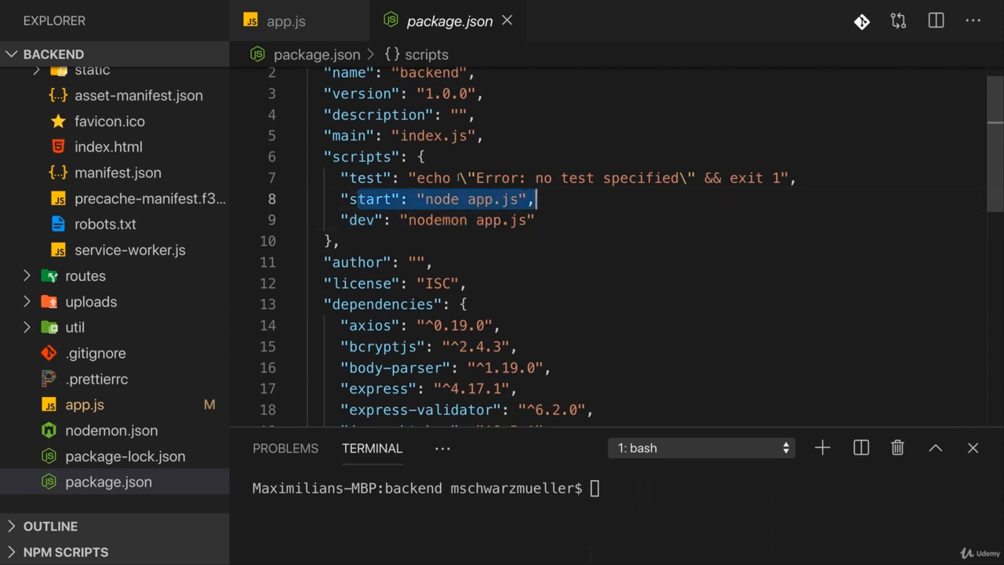
Open the backend's nodemon.json to view its env variables block.
{"action": "left_click", "coordinate": [112, 430]}
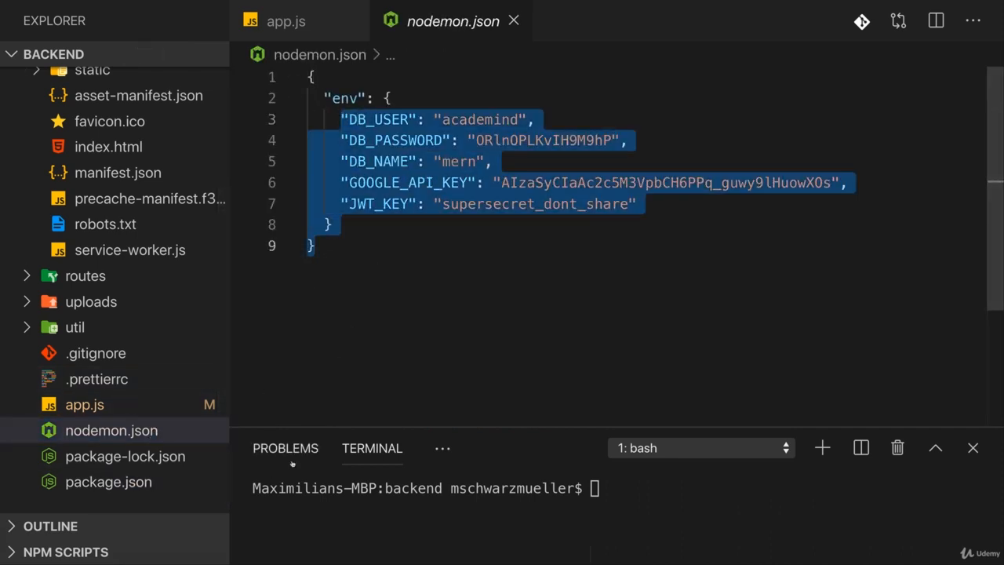
{"action": "mouse_move", "coordinate": [108, 482]}
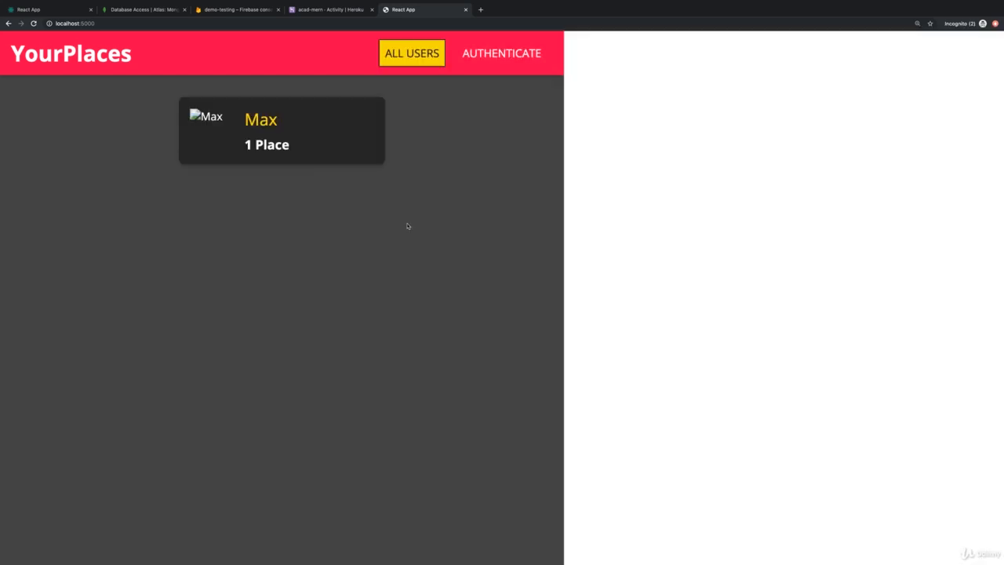
Log in to the locally served YourPlaces with DevTools open and inspect its network requests.
{"action": "key", "text": "F12"}
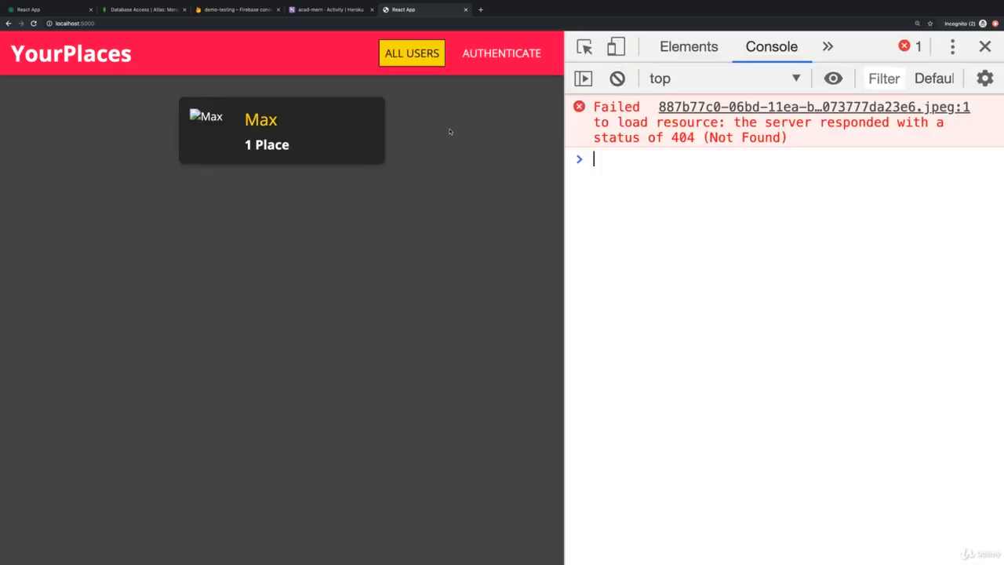
{"action": "mouse_move", "coordinate": [479, 105]}
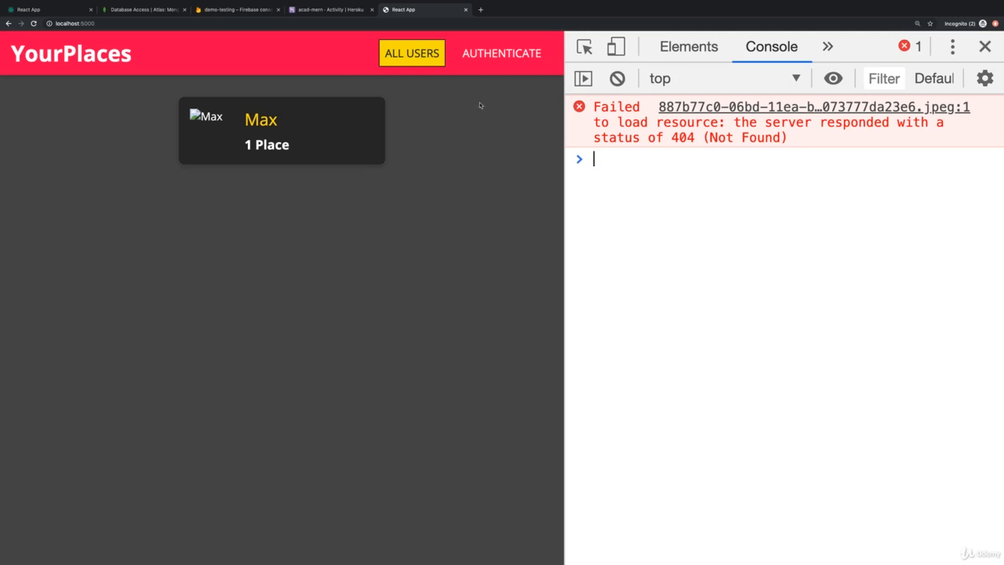
{"action": "left_click", "coordinate": [501, 53]}
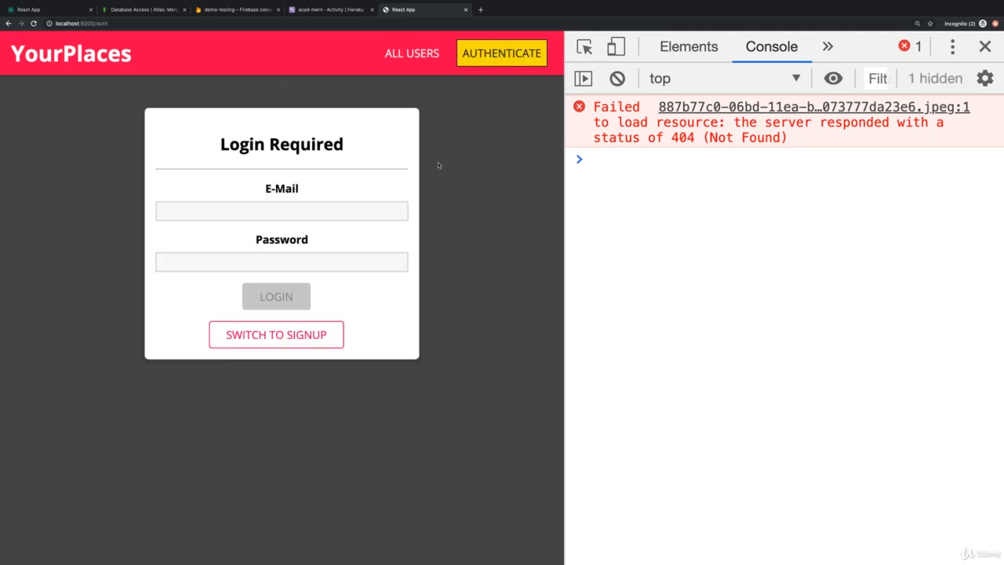
{"action": "left_click", "coordinate": [616, 78]}
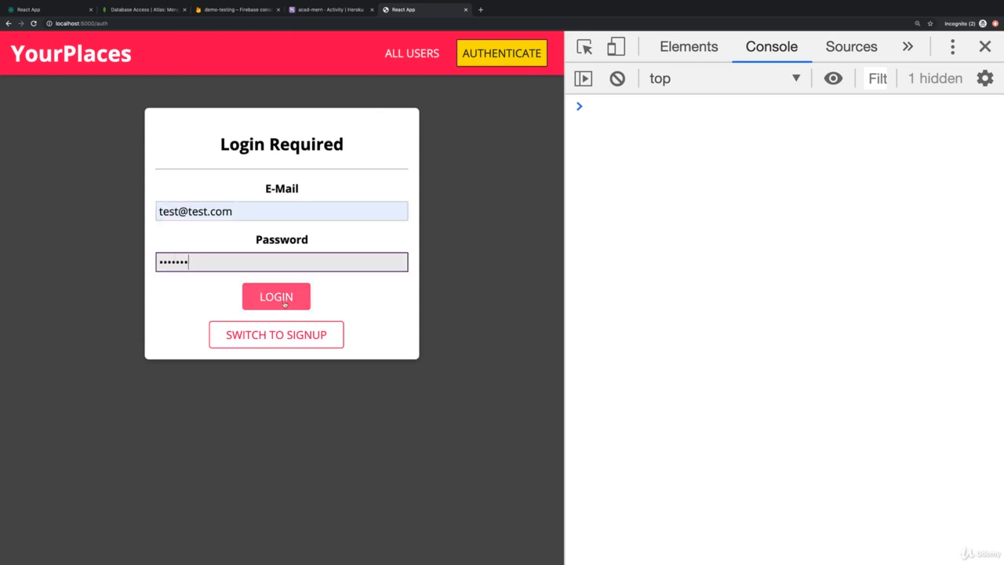
{"action": "left_click", "coordinate": [276, 296]}
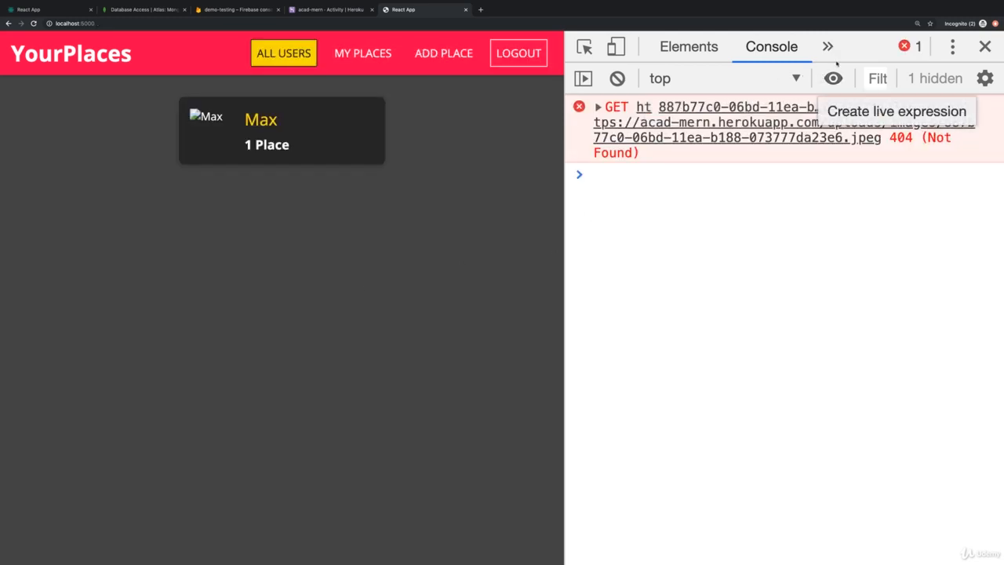
{"action": "left_click", "coordinate": [772, 46]}
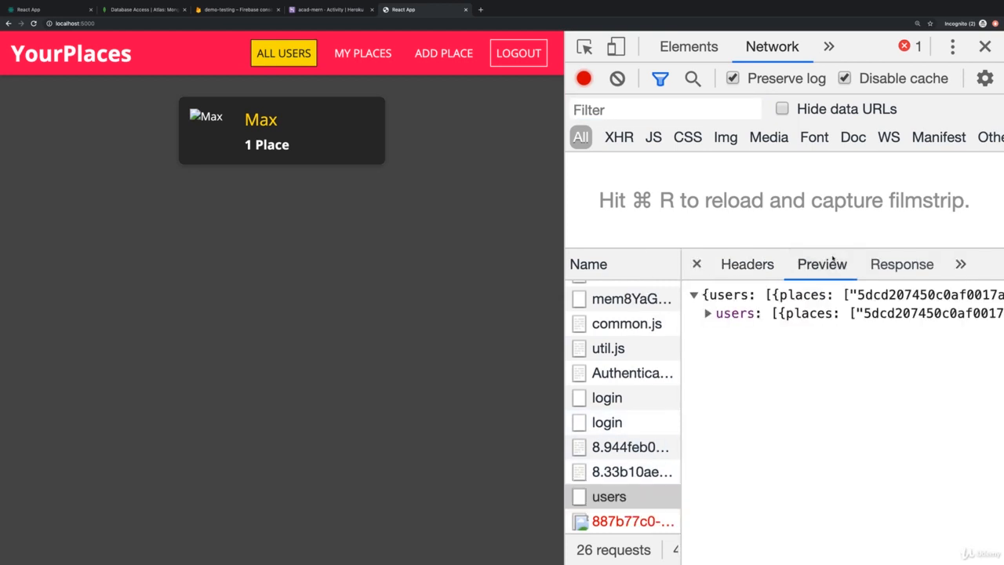
{"action": "left_click", "coordinate": [706, 313]}
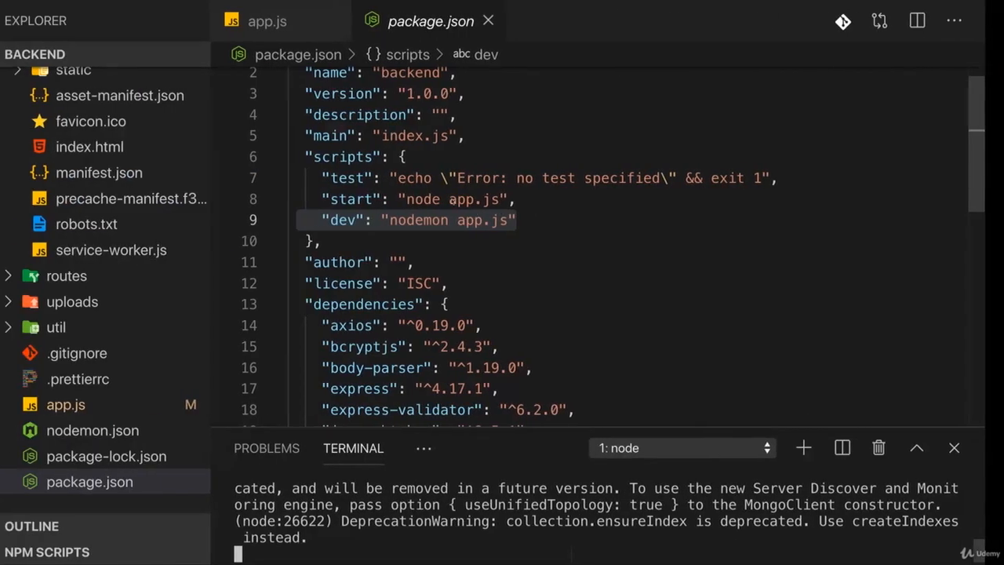
Comment out the CORS header middleware block (lines 19–28) in app.js and save.
{"action": "left_click", "coordinate": [266, 21]}
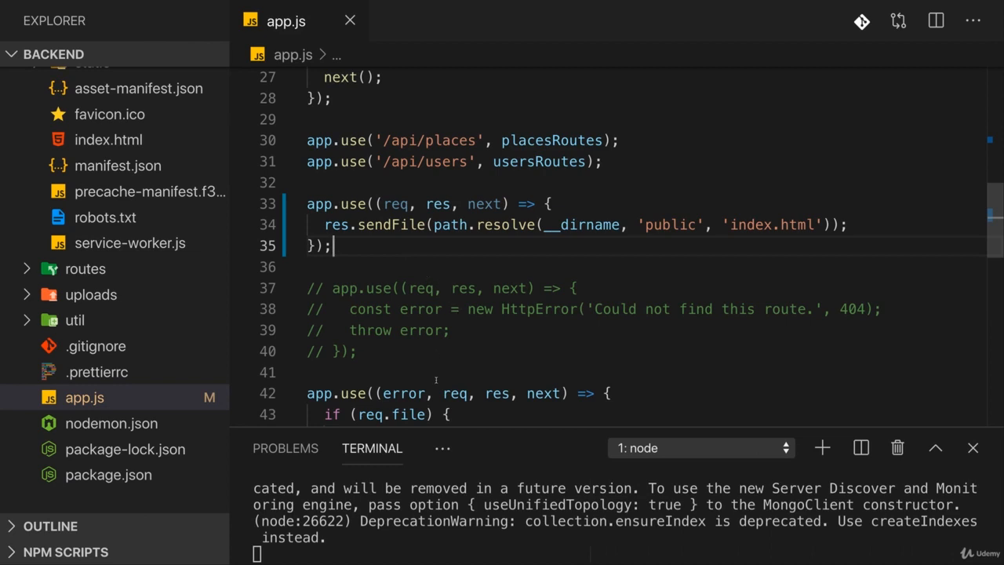
{"action": "scroll", "scroll_direction": "up", "scroll_amount": 3}
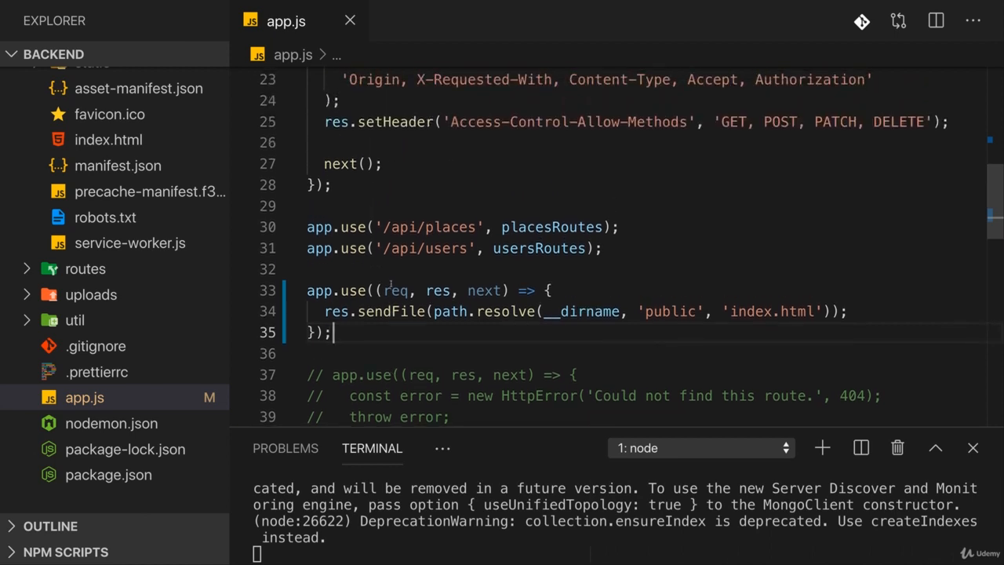
{"action": "scroll", "scroll_direction": "up", "scroll_amount": 3}
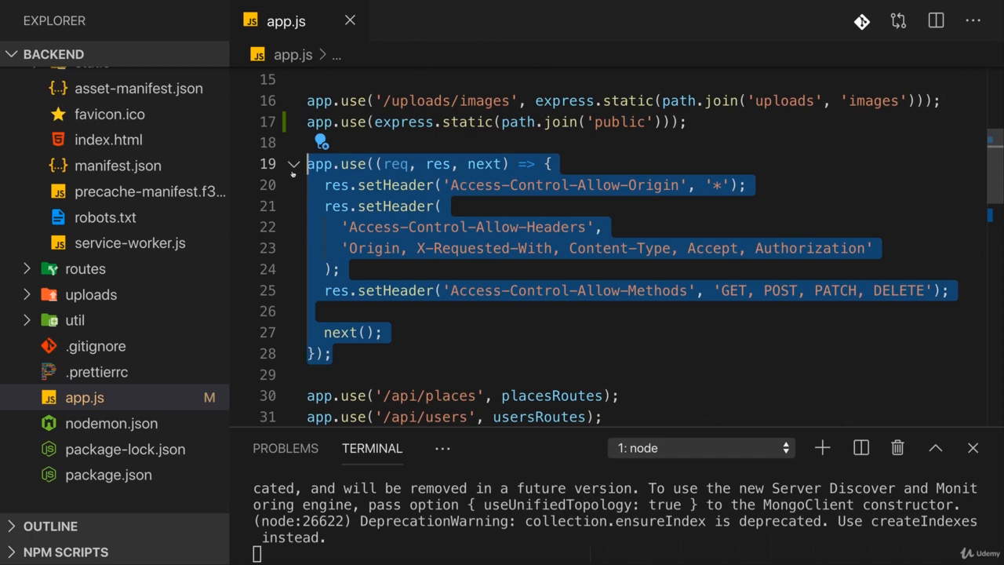
{"action": "key", "text": "ctrl+/"}
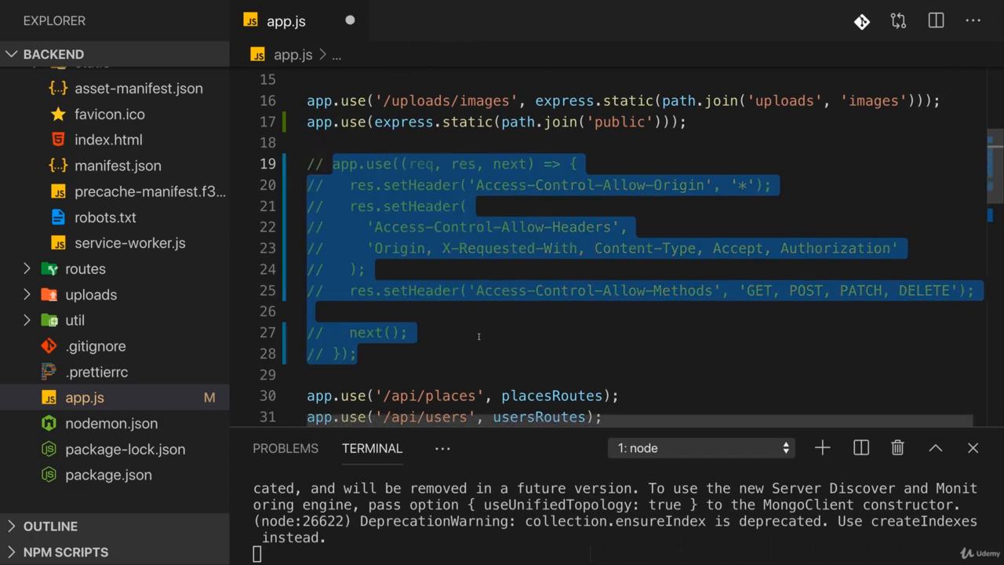
{"action": "key", "text": "ctrl+s"}
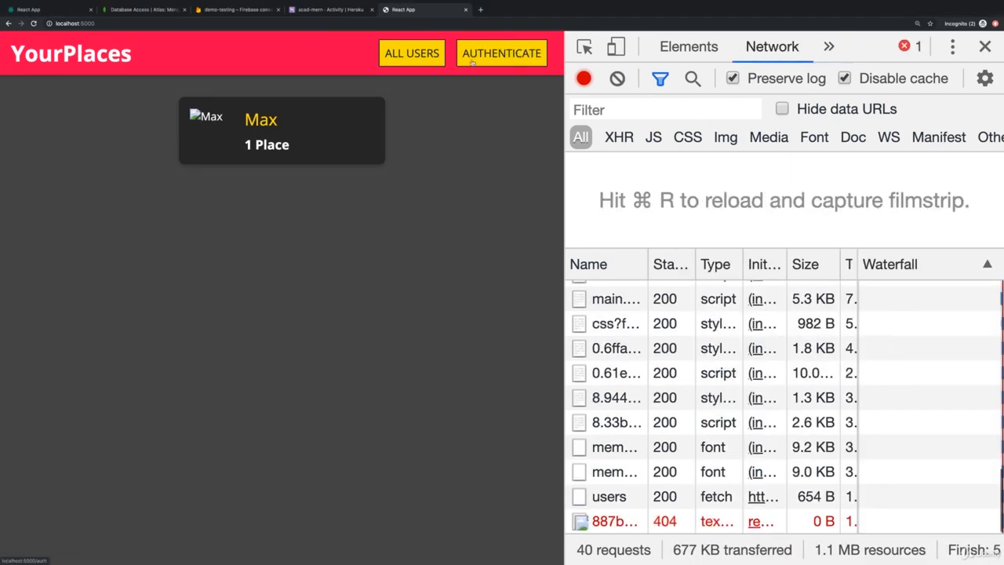
Log in to the local app and view the two missing-image 404 errors in the console.
{"action": "left_click", "coordinate": [501, 53]}
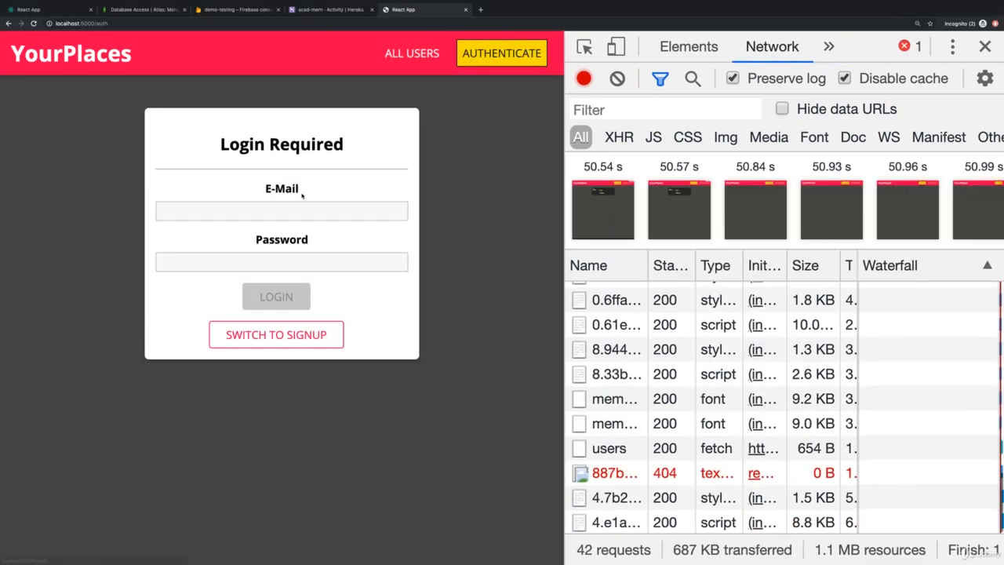
{"action": "left_click", "coordinate": [276, 296]}
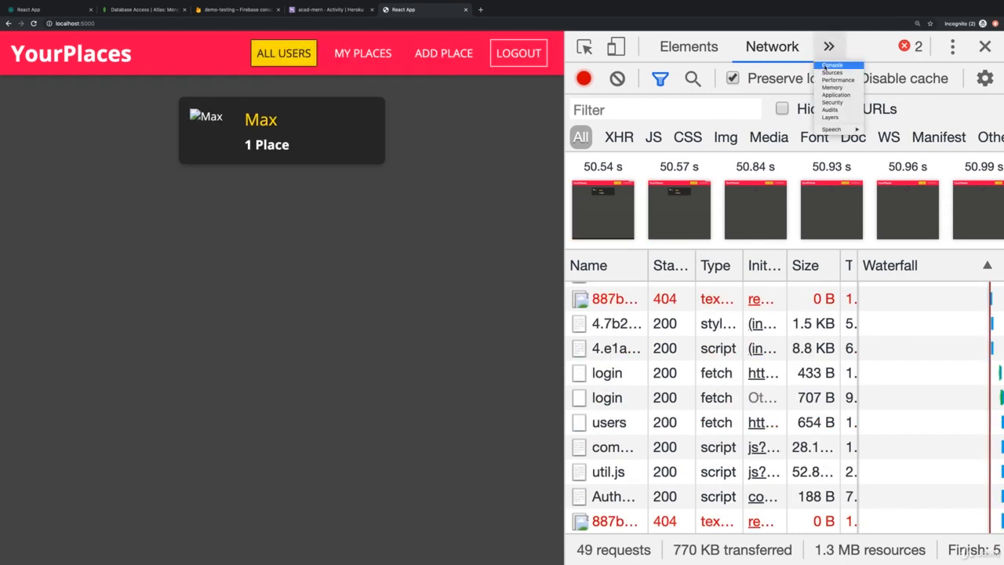
{"action": "left_click", "coordinate": [831, 66]}
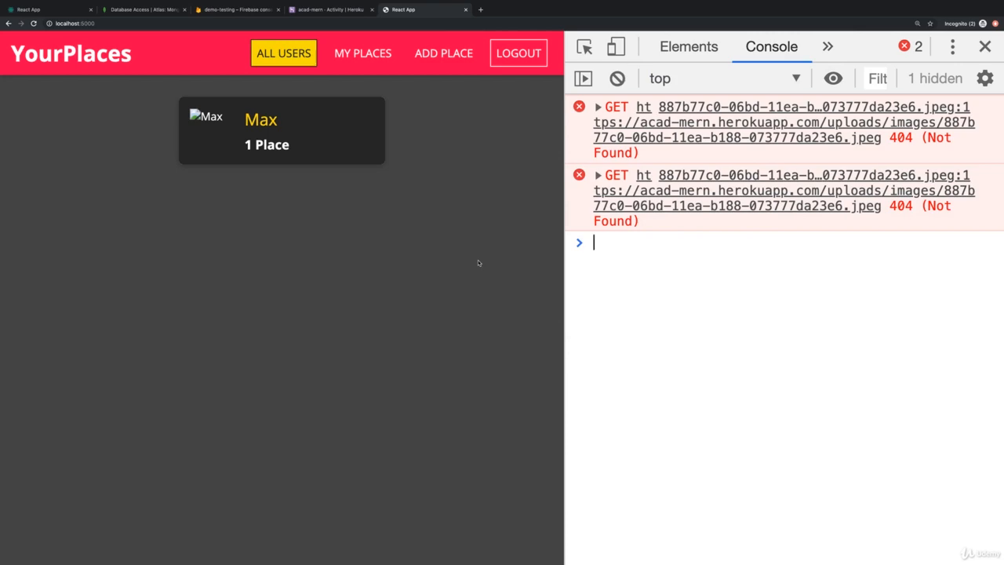
{"action": "key", "text": "alt+tab"}
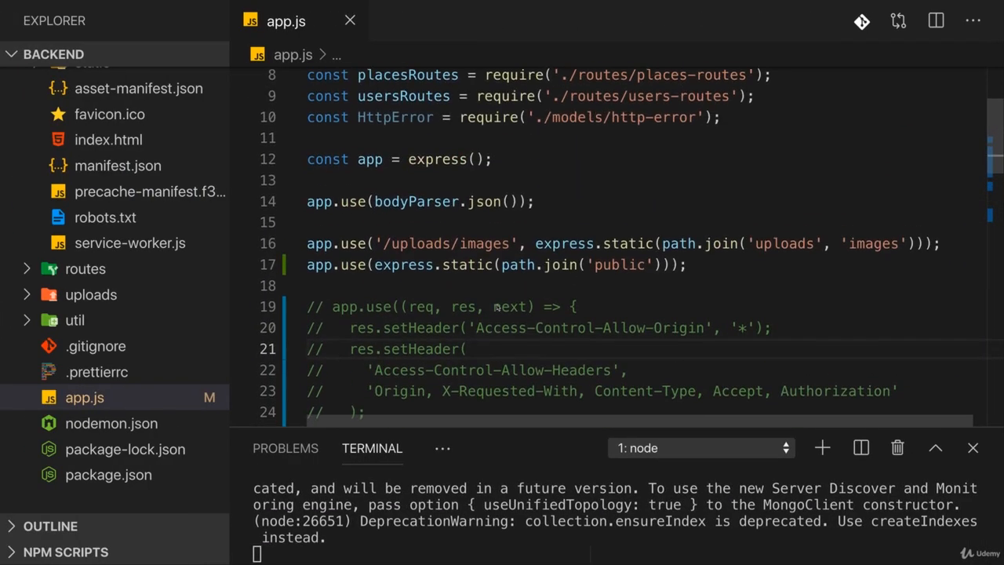
Open package.json and check that the start script runs node app.js.
{"action": "scroll", "scroll_direction": "down", "scroll_amount": 3}
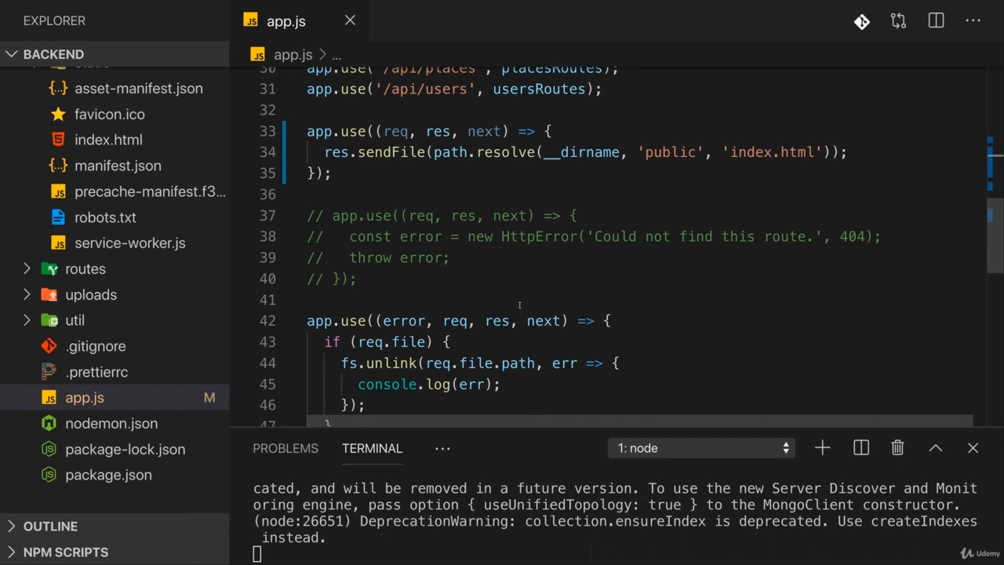
{"action": "left_click", "coordinate": [108, 474]}
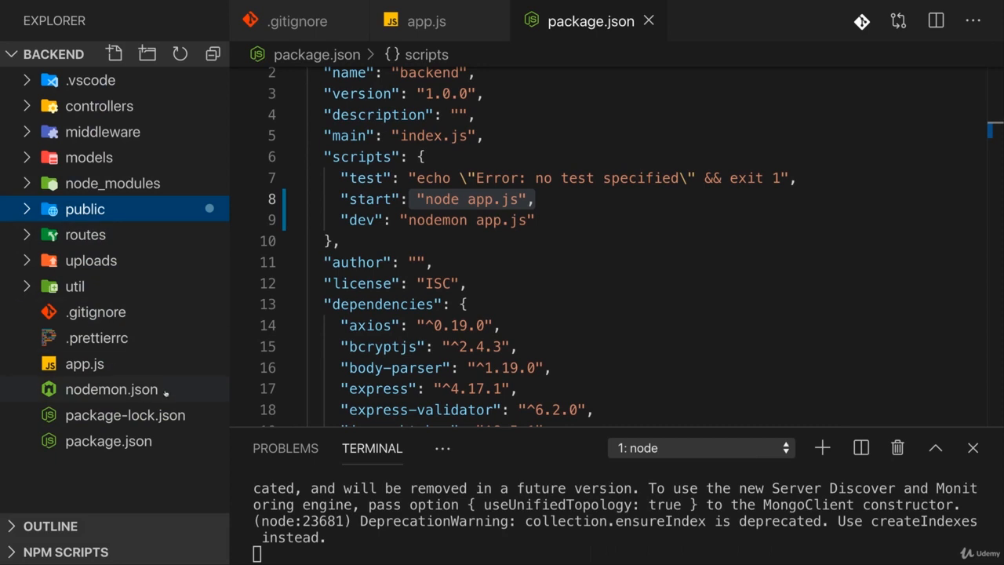
Stop the server and commit all changes as 'added new react app frontend'.
{"action": "key", "text": "ctrl+c"}
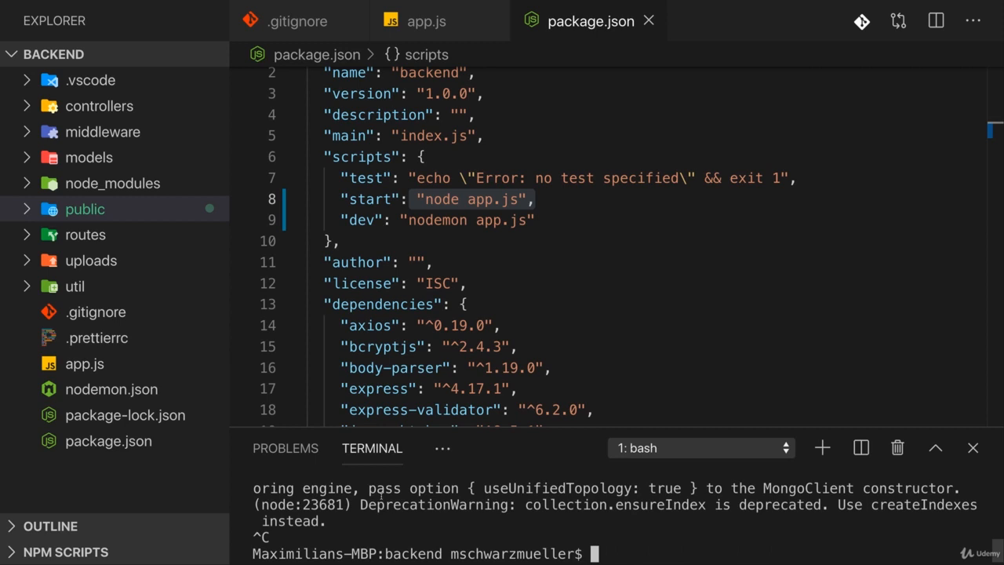
{"action": "type", "text": "git add ."}
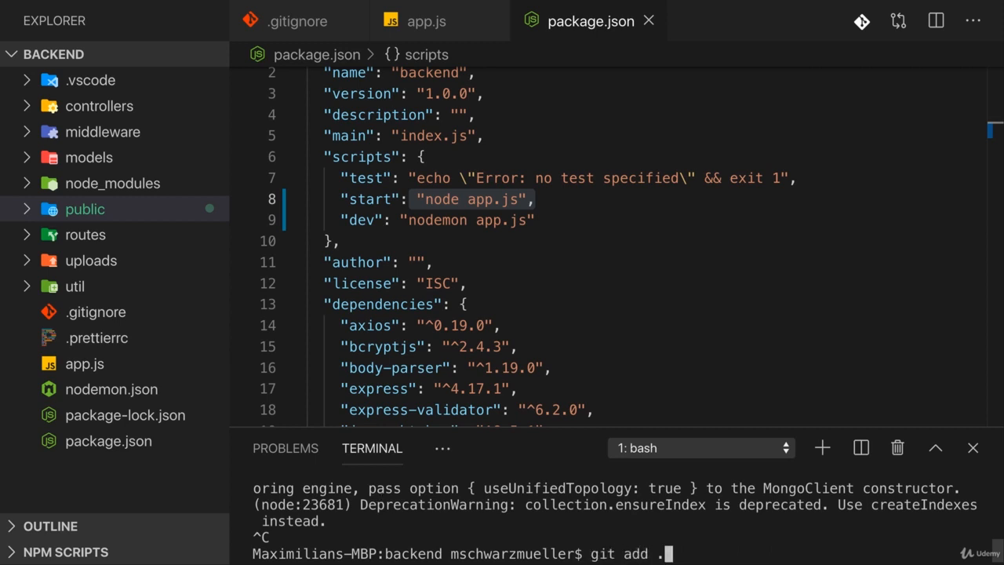
{"action": "type", "text": "git commit -m \""}
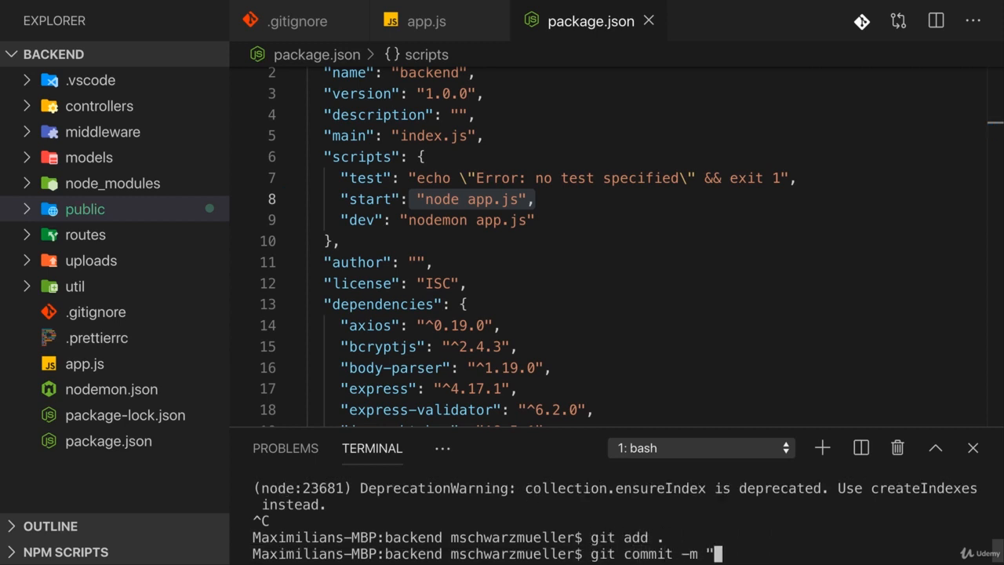
{"action": "type", "text": "added new"}
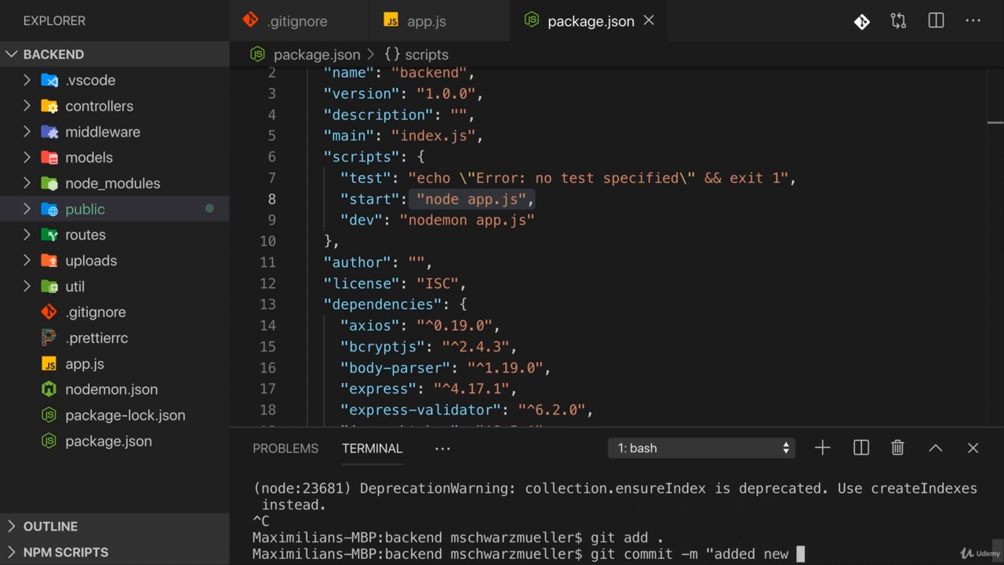
{"action": "type", "text": "react app fronten"}
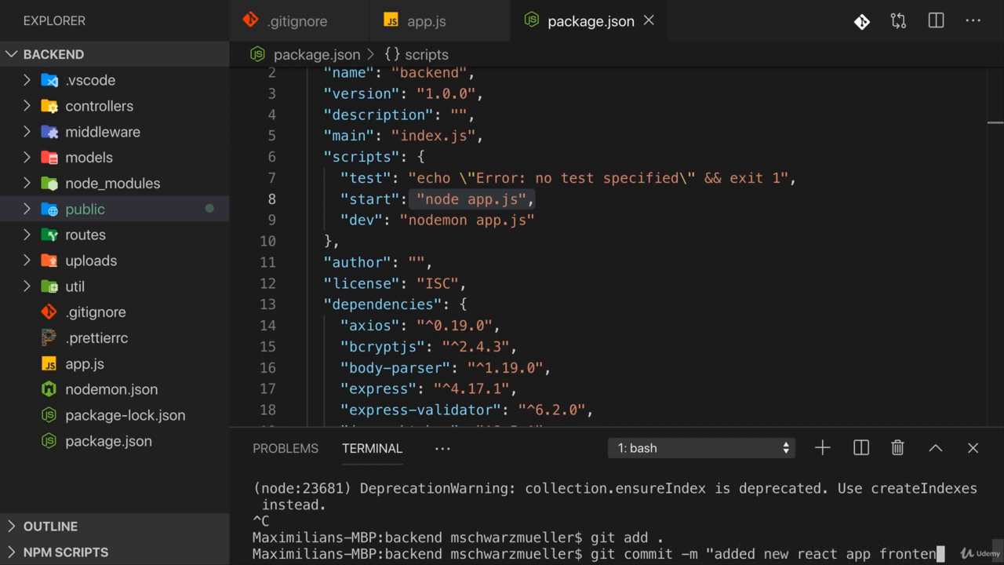
{"action": "key", "text": "Return"}
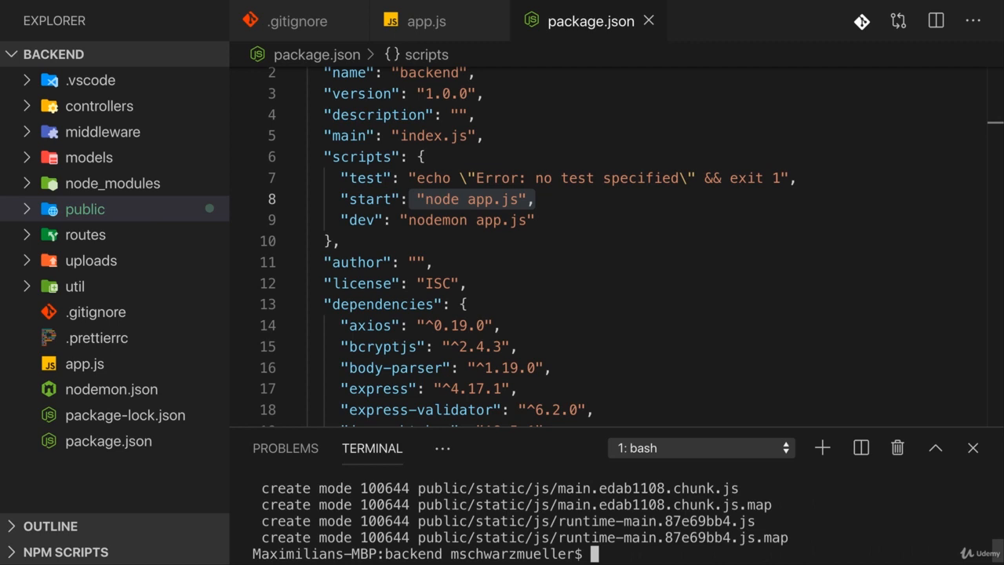
Clear the terminal and push master to Heroku with git push heroku master.
{"action": "type", "text": "clear"}
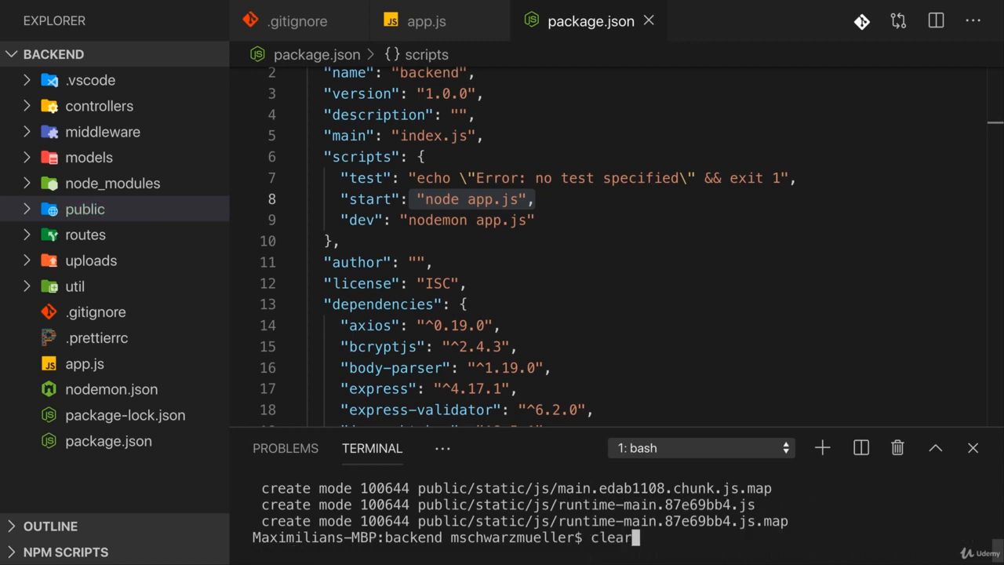
{"action": "type", "text": "git push heroku master"}
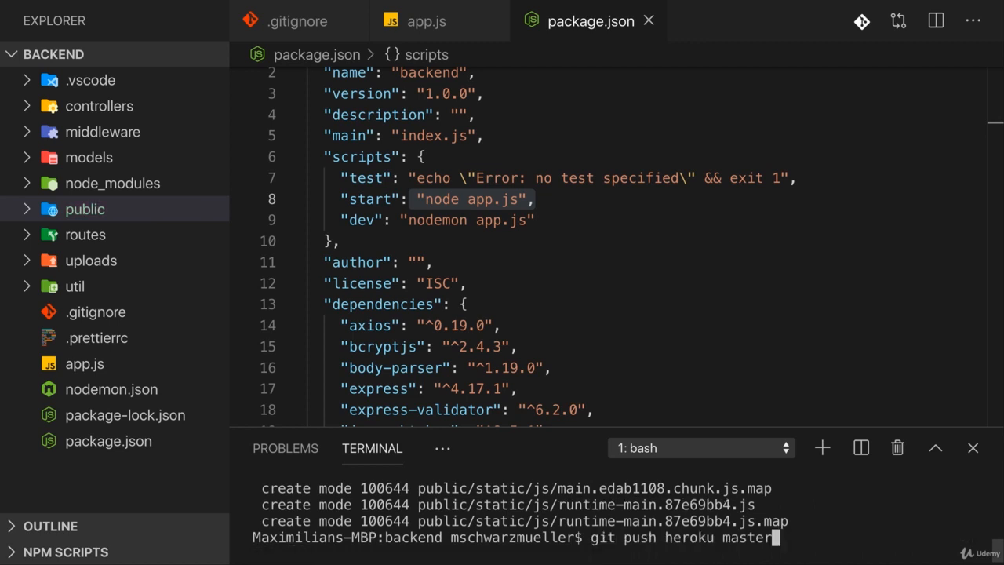
{"action": "key", "text": "Return"}
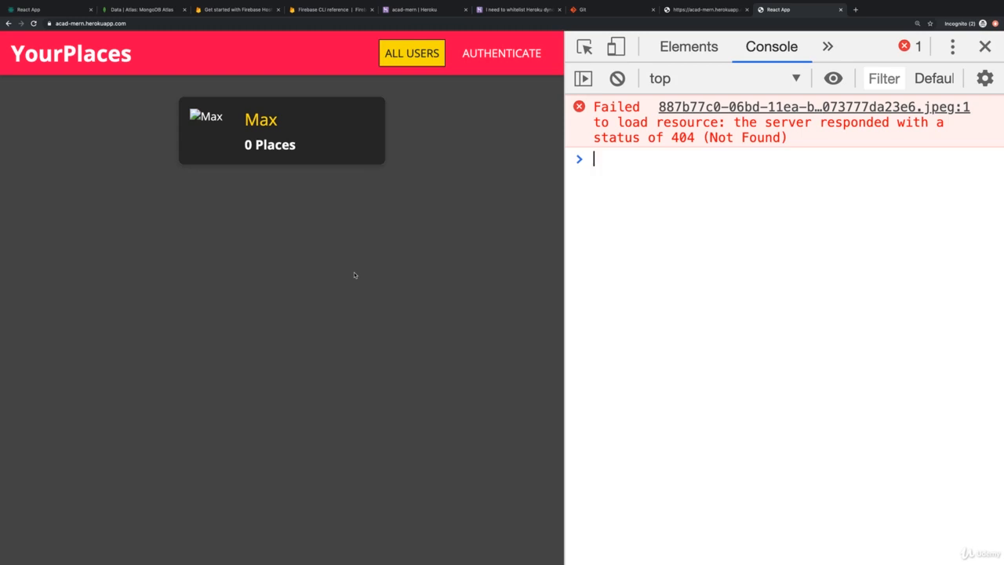
{"action": "mouse_move", "coordinate": [281, 130]}
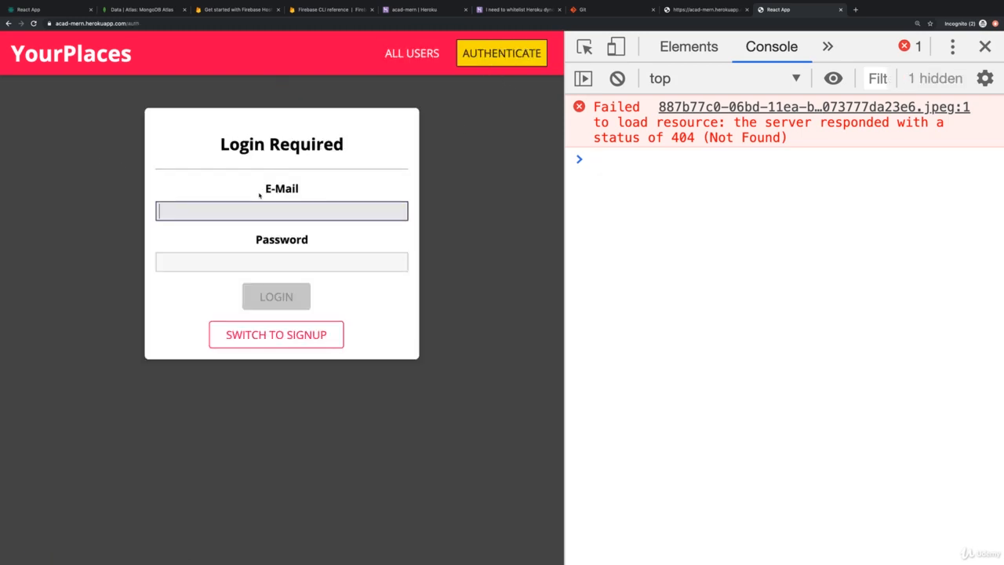
Log in and add place Marienplatz ('Again and again!', Marienplatz 1, München), then view Max's places.
{"action": "left_click", "coordinate": [276, 296]}
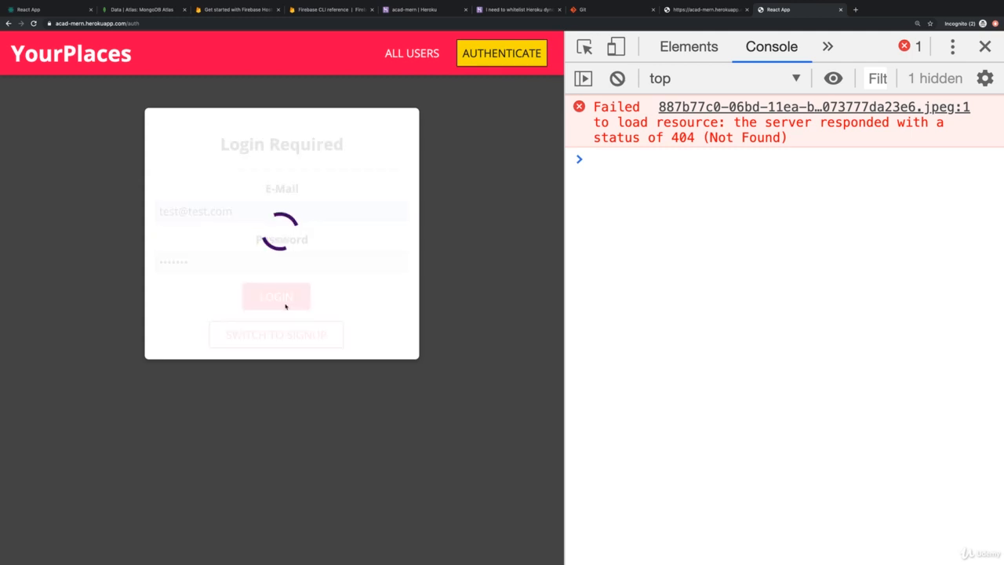
{"action": "left_click", "coordinate": [276, 296]}
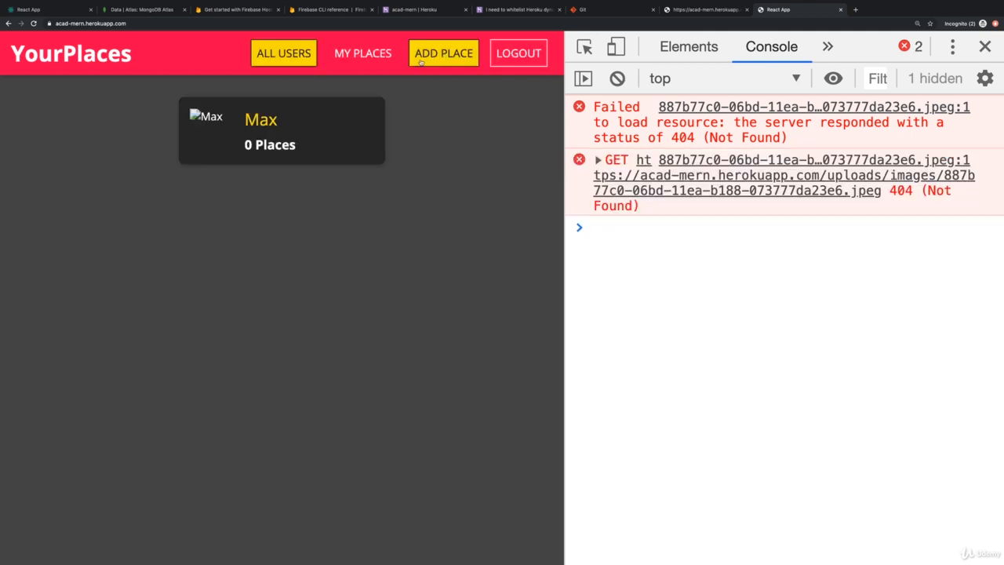
{"action": "left_click", "coordinate": [443, 52]}
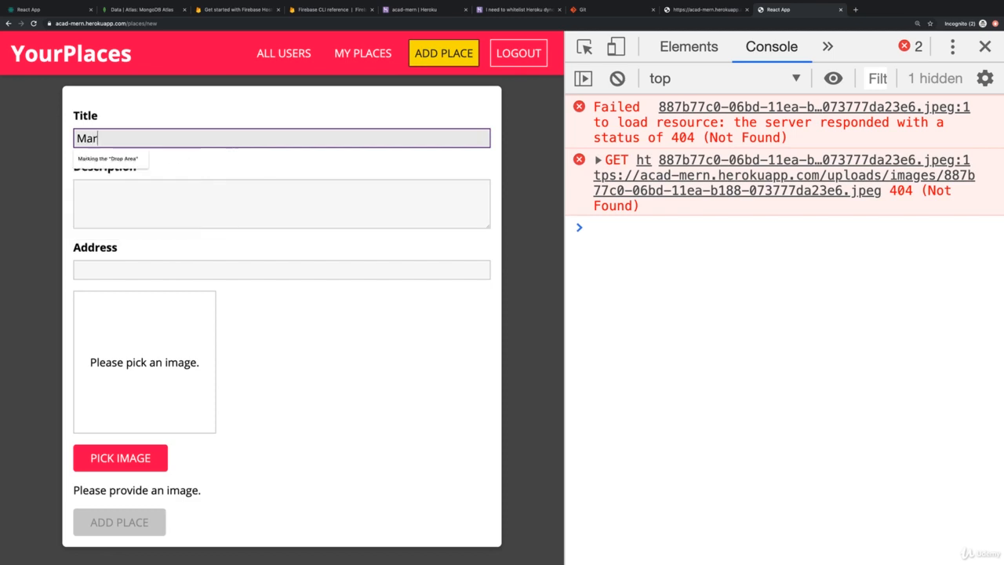
{"action": "type", "text": "ienplatz"}
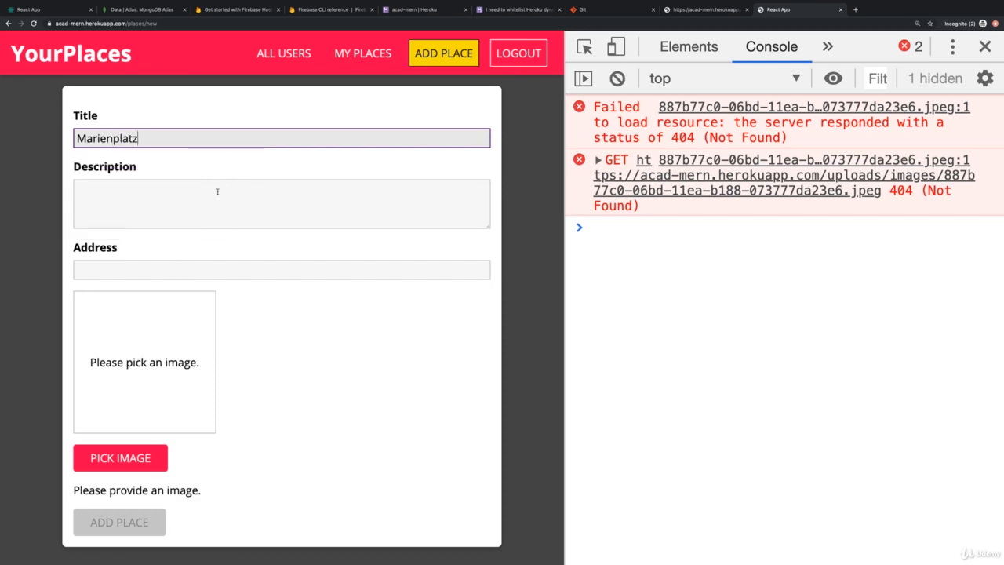
{"action": "type", "text": "Again and again!"}
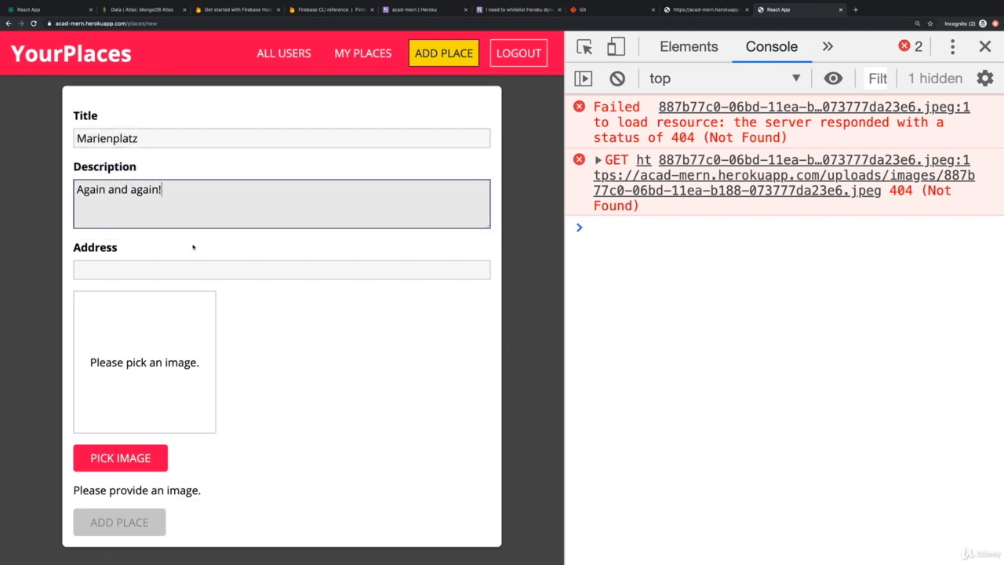
{"action": "type", "text": "Marienplatz 1, München"}
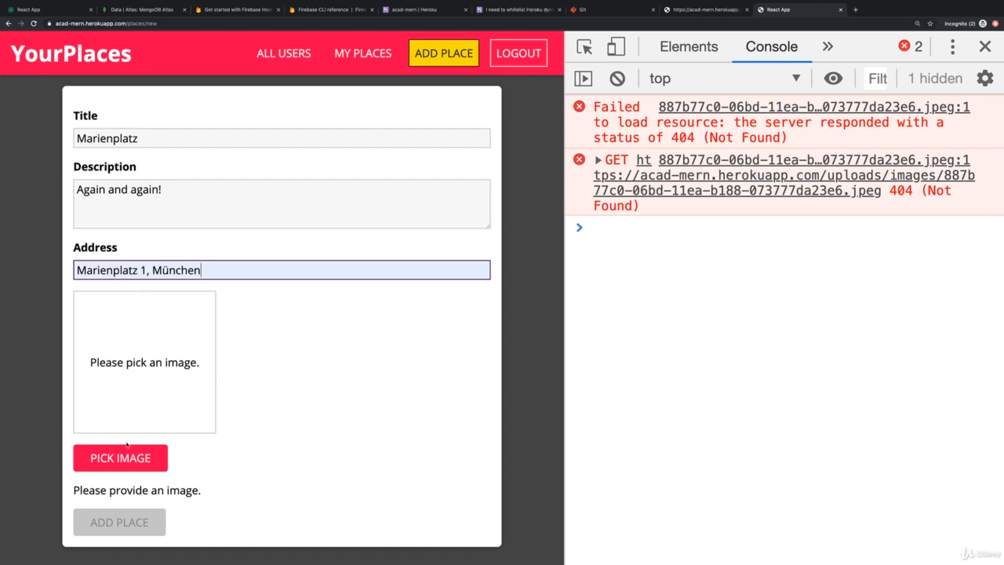
{"action": "left_click", "coordinate": [120, 457]}
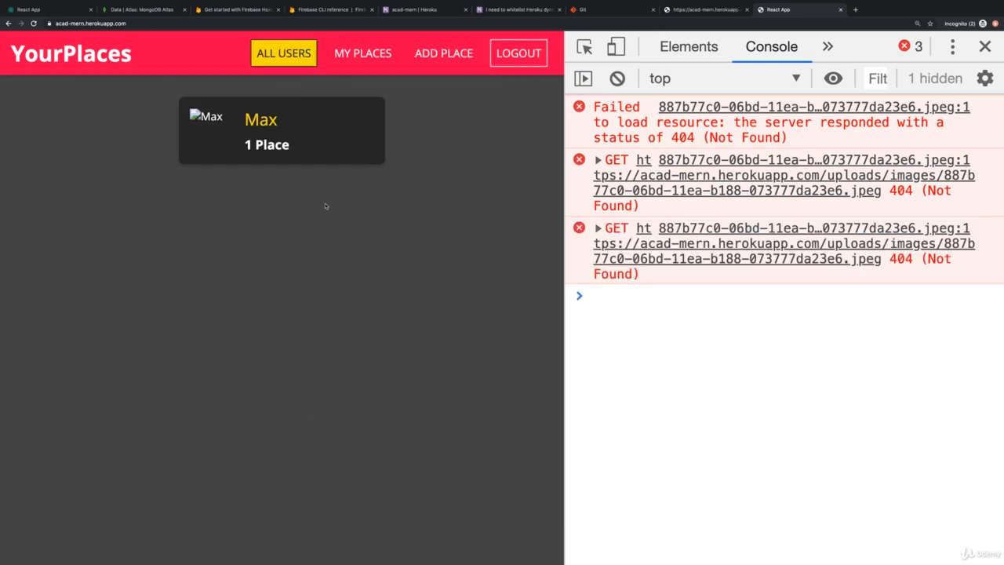
{"action": "left_click", "coordinate": [362, 53]}
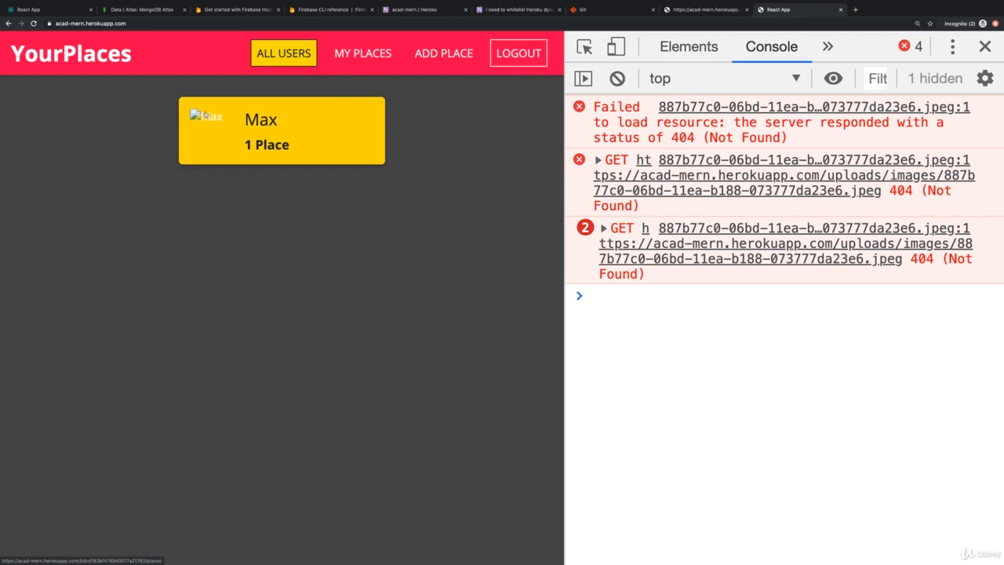
{"action": "mouse_move", "coordinate": [274, 241]}
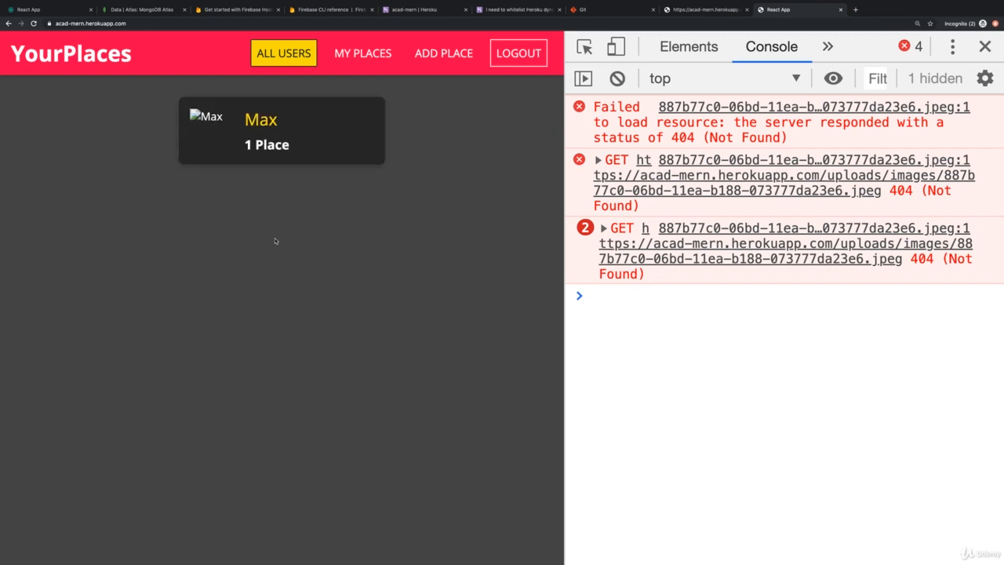